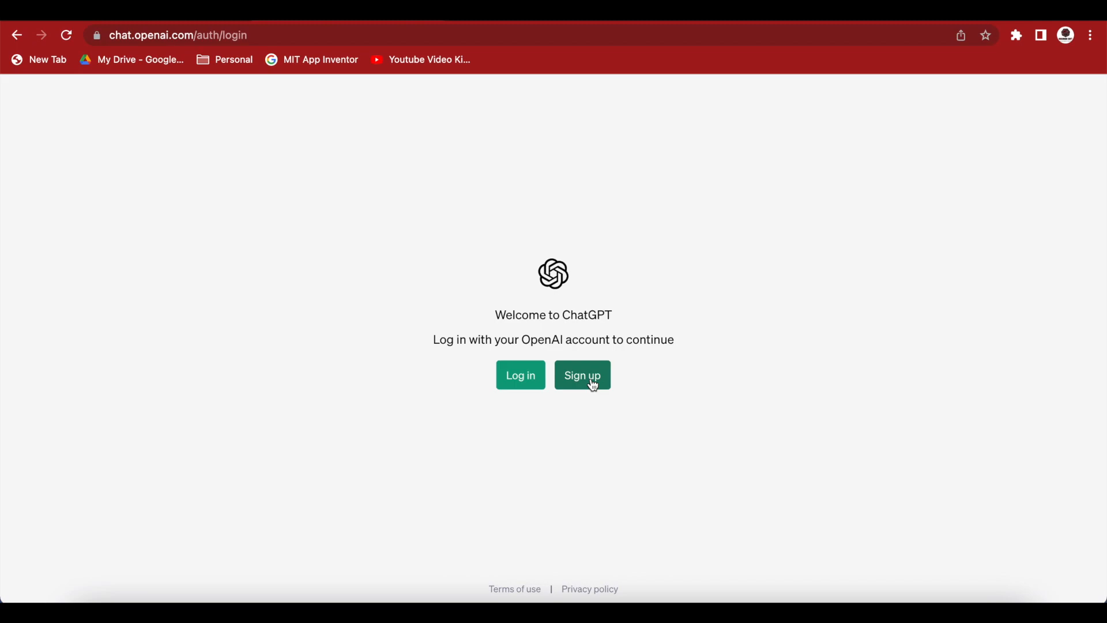
# - Click Sign up on the ChatGPT welcome page to reach the account form
pyautogui.click(582, 376)
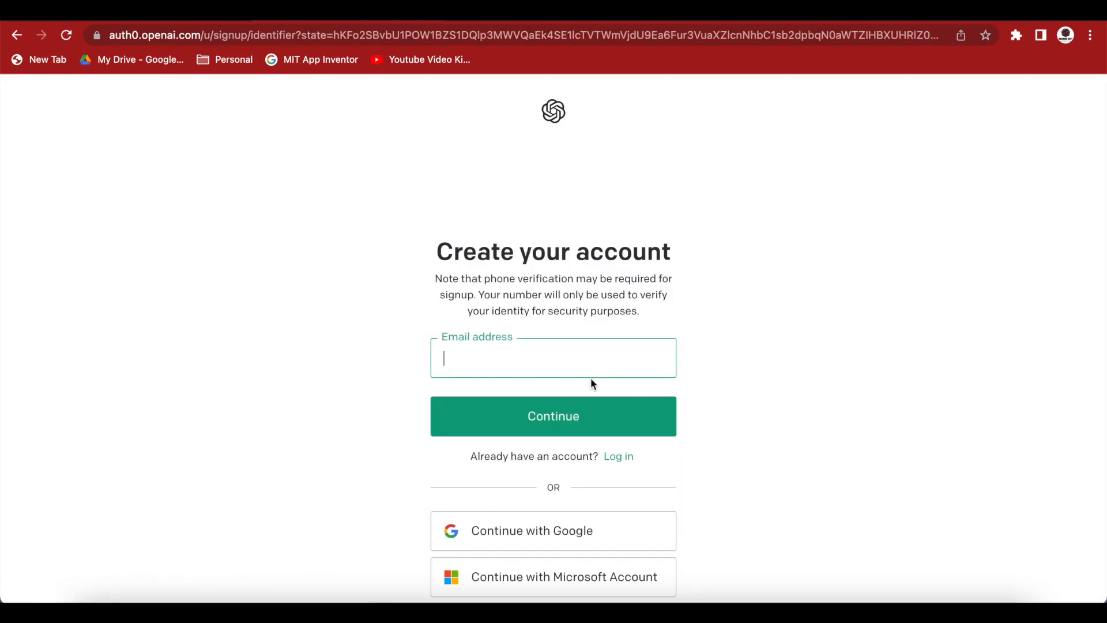
pyautogui.moveTo(558, 539)
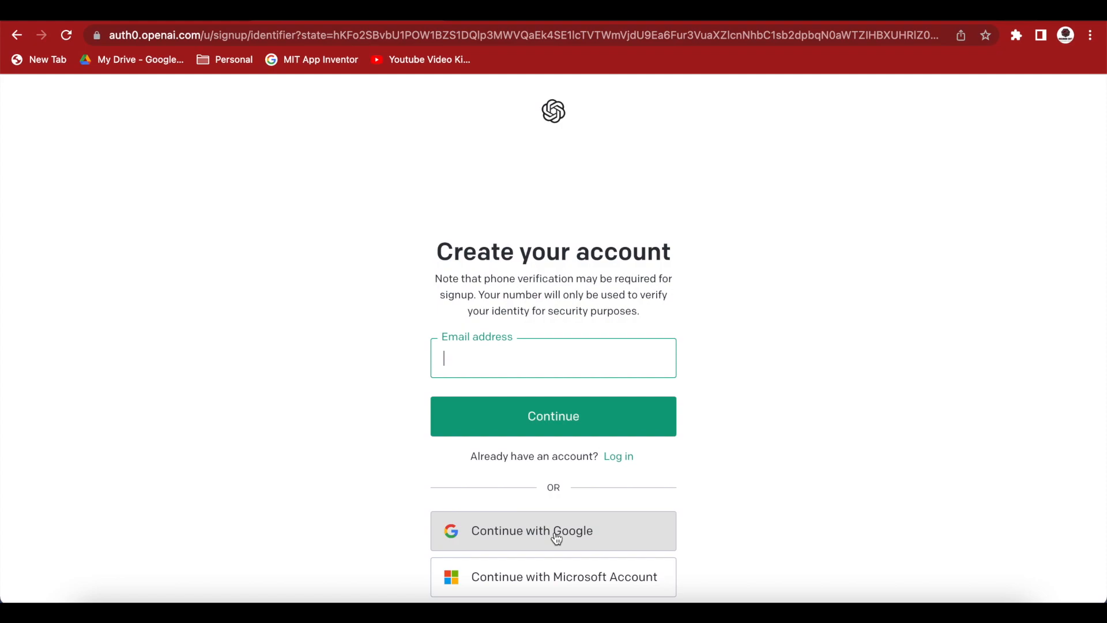
pyautogui.moveTo(564, 555)
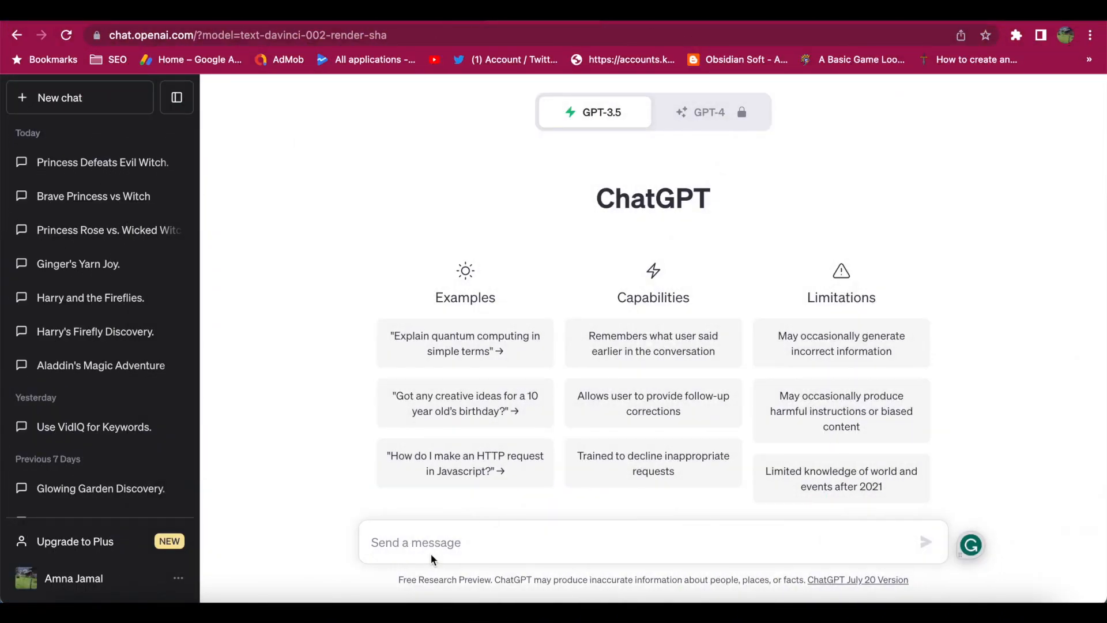
# - Send ChatGPT the prompt for a short princess-and-evil-witch story for young children
pyautogui.write('Write a short story about a beautiful princess who fights an evil witch. This story is for 5-6 years old children. Divide the story into pages and give details about the image that should come on each page along with the text.')
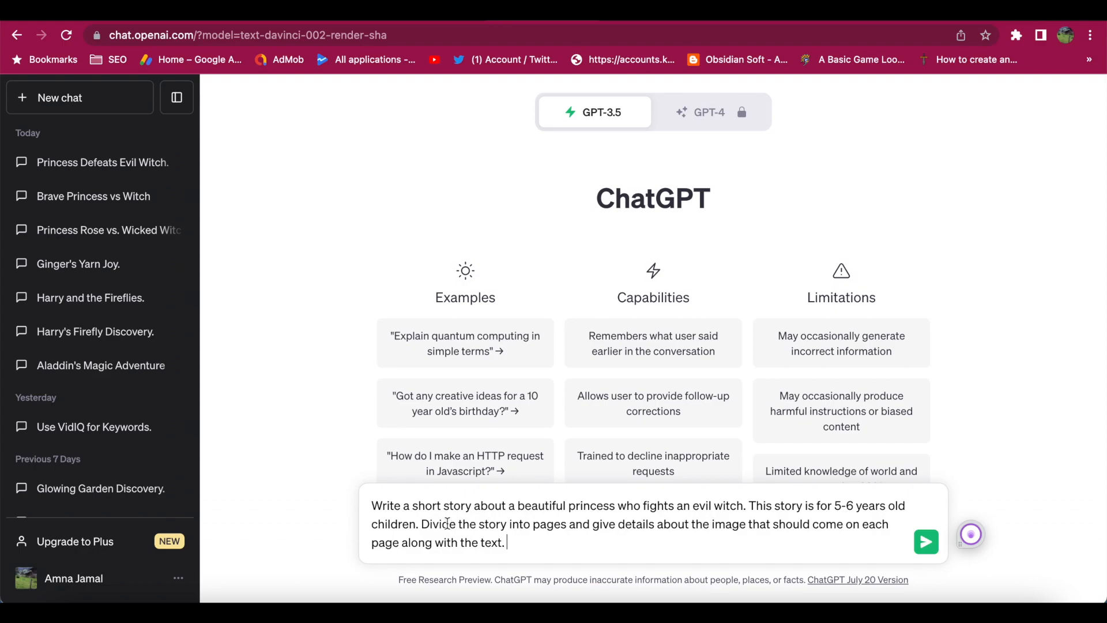
pyautogui.moveTo(548, 534)
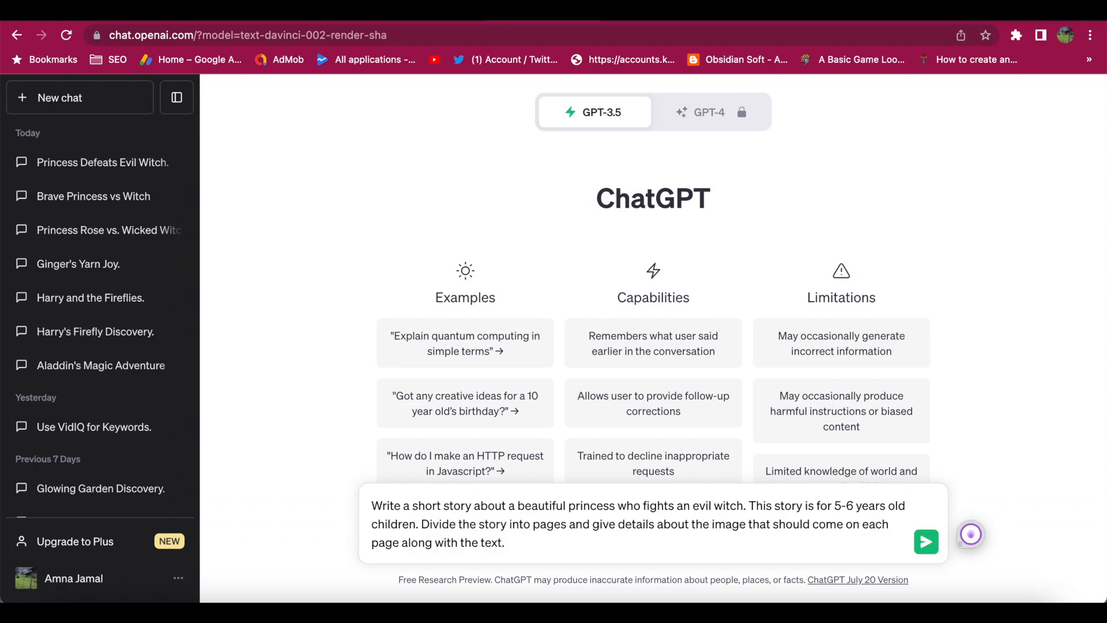
pyautogui.click(927, 542)
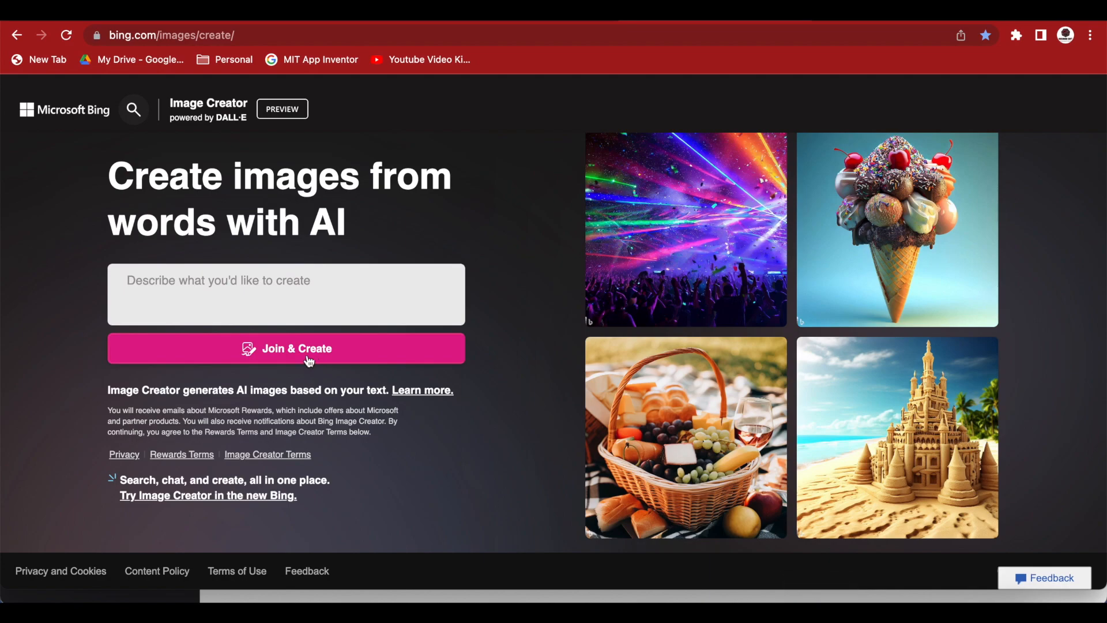
# - Choose Join & Create on Image Creator to reach Microsoft sign-in
pyautogui.click(308, 362)
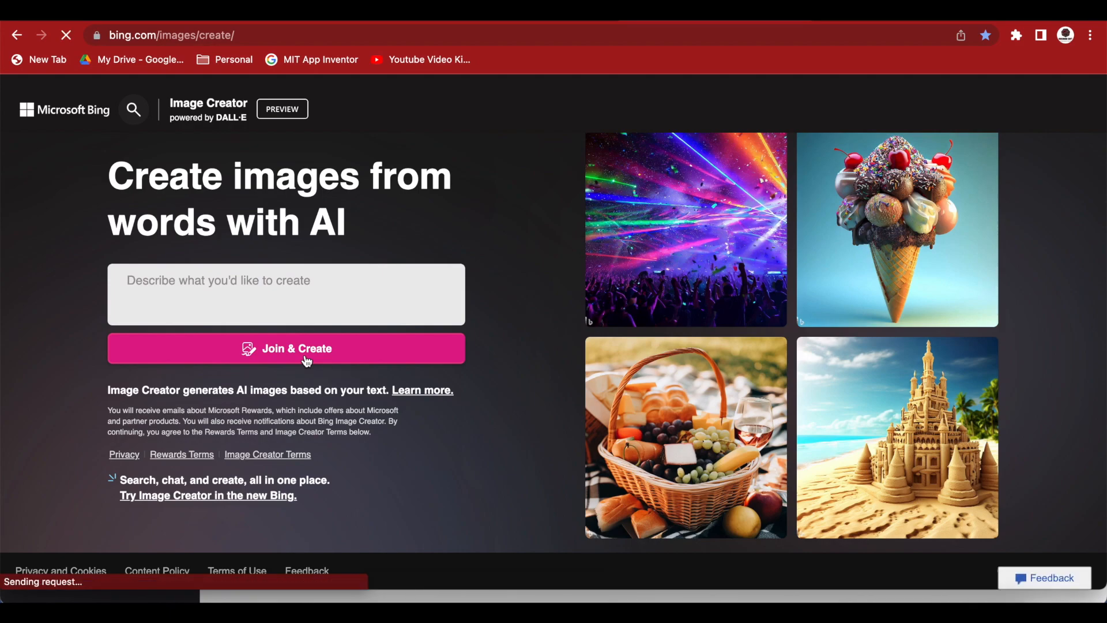
pyautogui.click(297, 348)
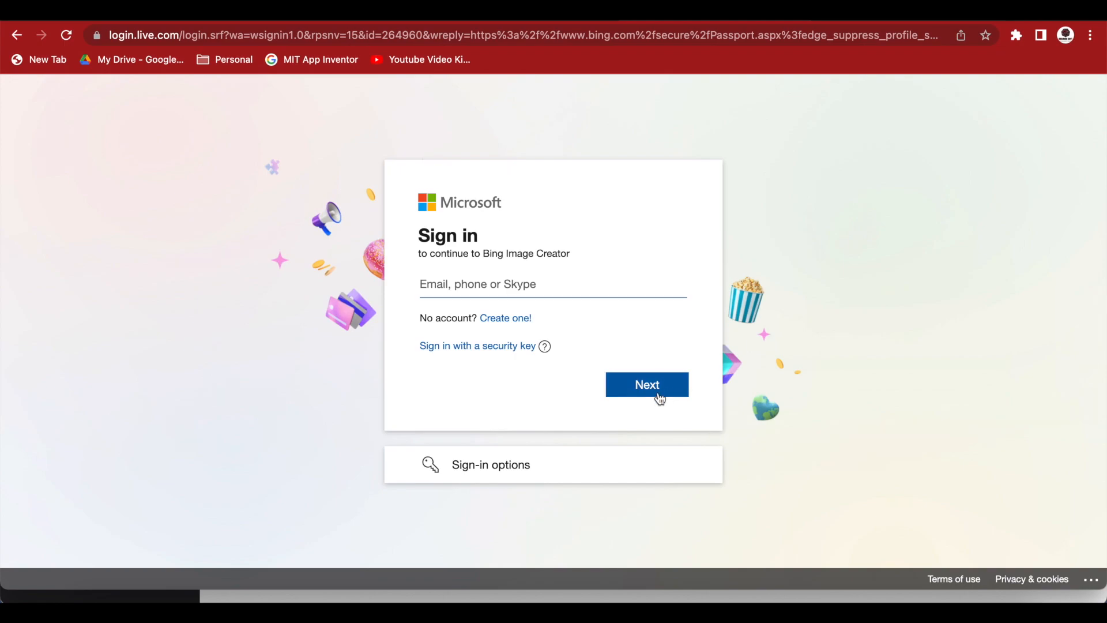
pyautogui.moveTo(516, 338)
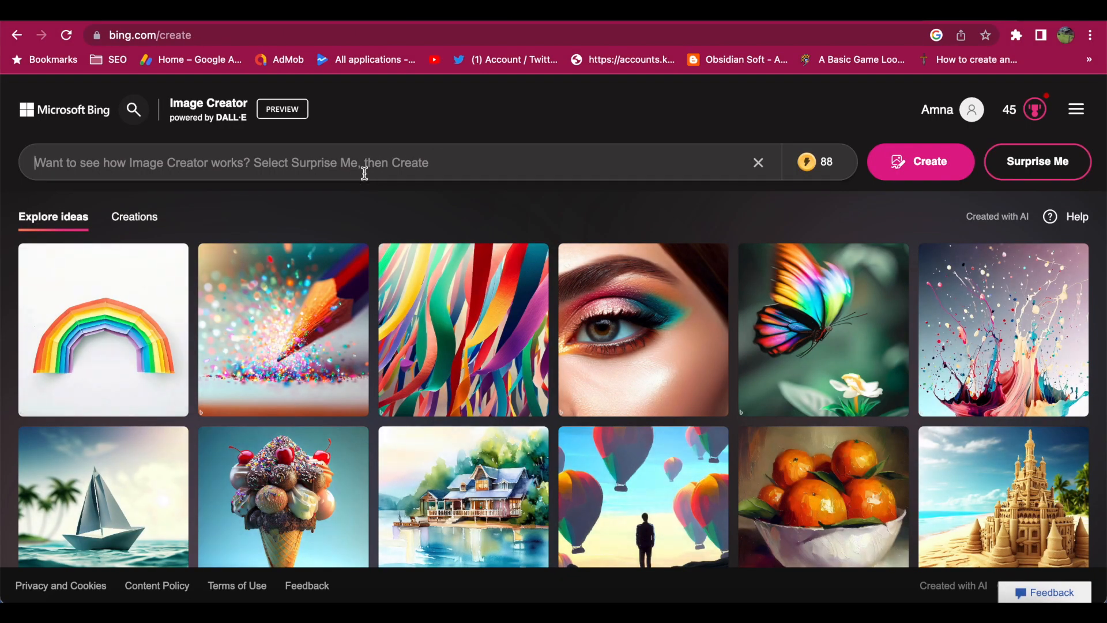
# - Generate images for the magical kingdom castle prompt with Pixar style words
pyautogui.write('A magical kingdom with a grand castle surrounded by colorful flowers and tall trees.')
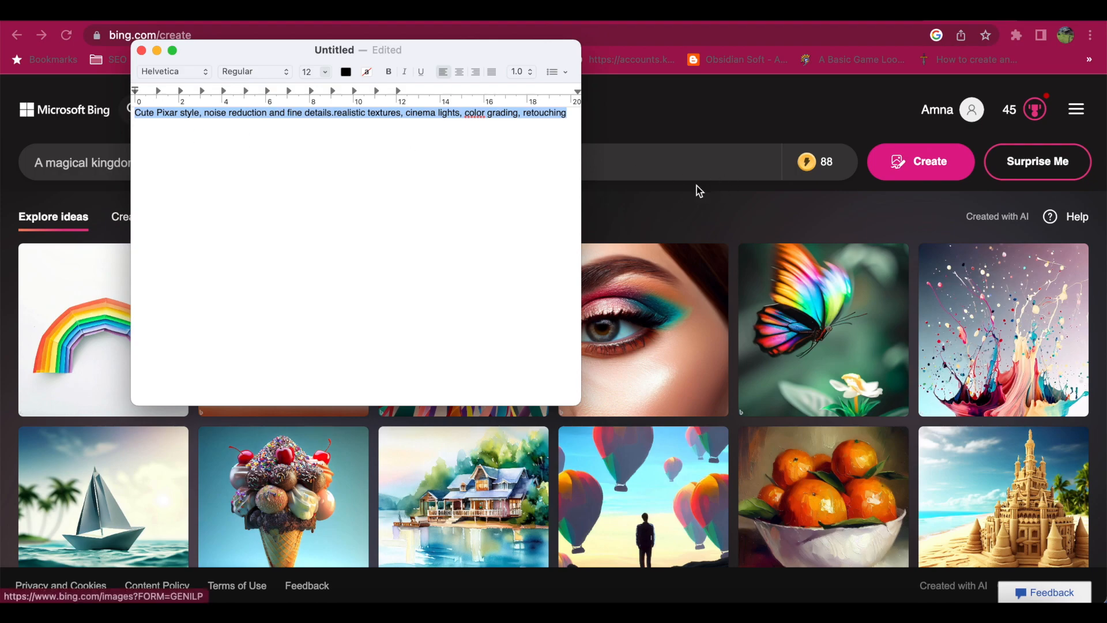
pyautogui.click(140, 50)
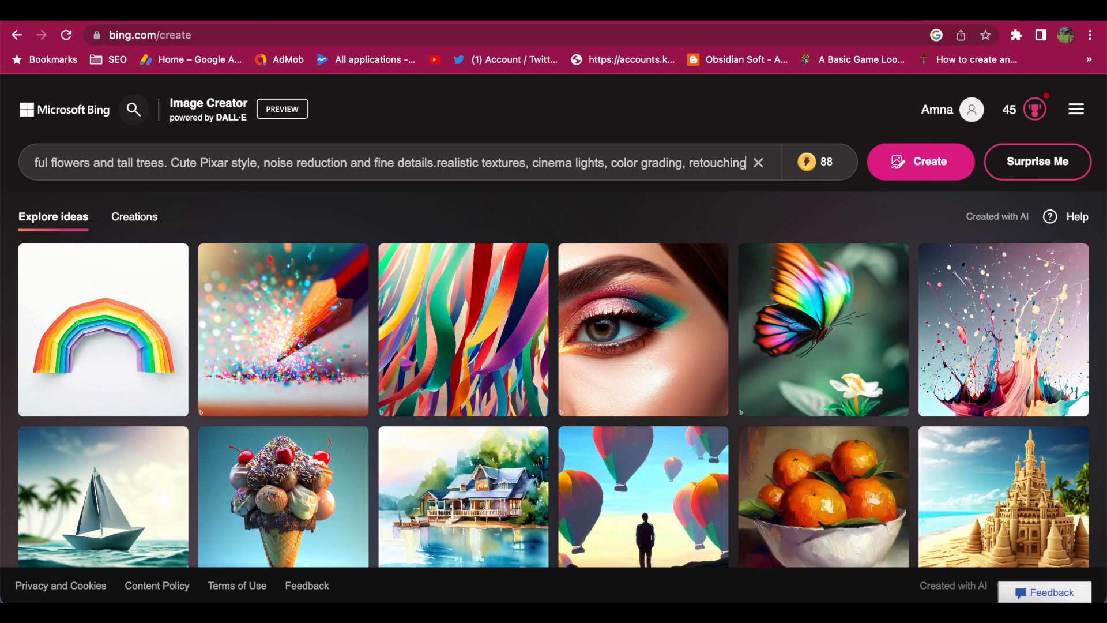
pyautogui.moveTo(821, 175)
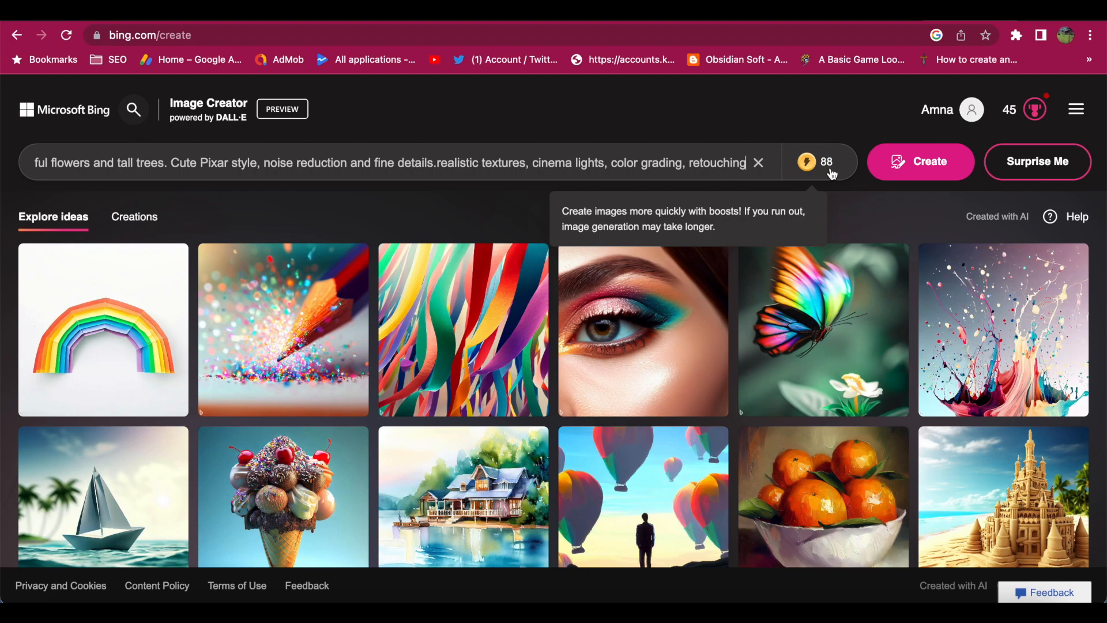
pyautogui.moveTo(937, 179)
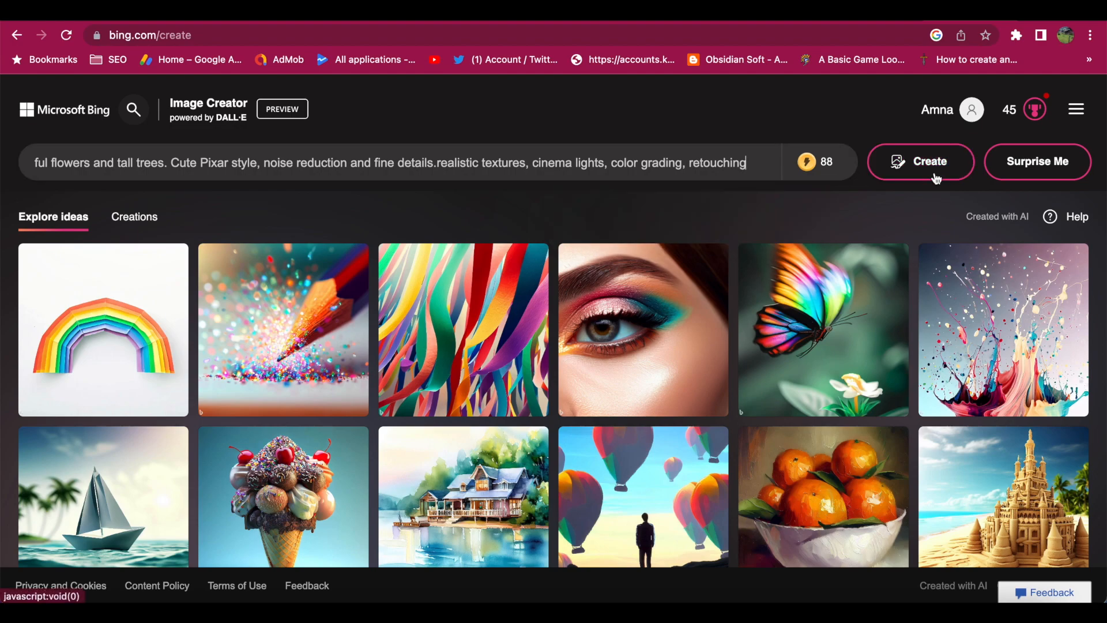
pyautogui.click(921, 162)
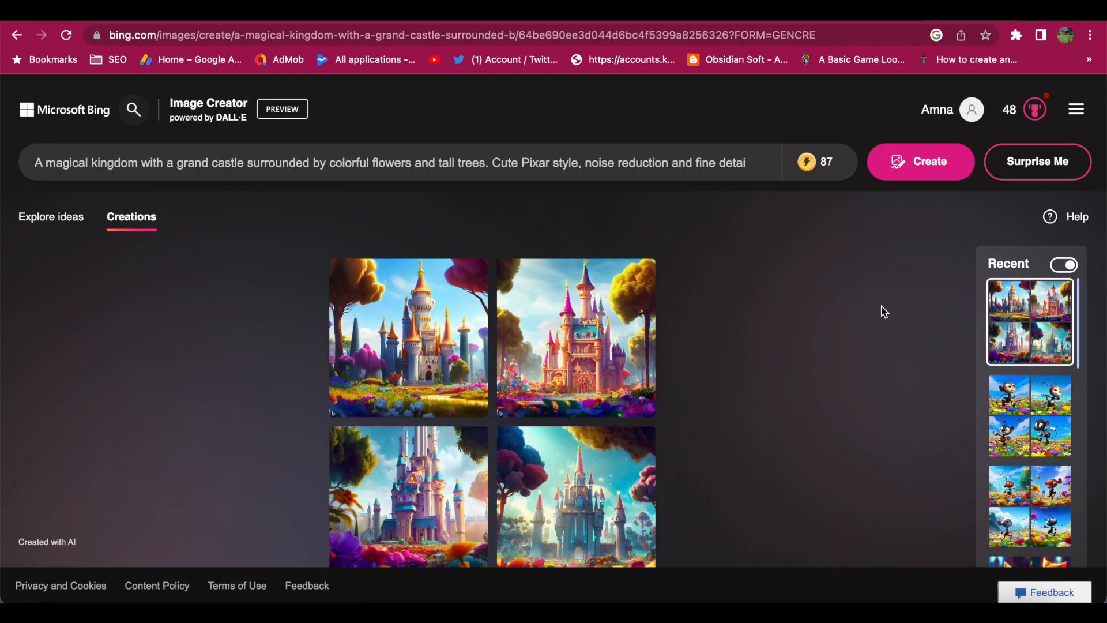
# - Download one enlarged castle image and close the viewer
pyautogui.scroll(-3)
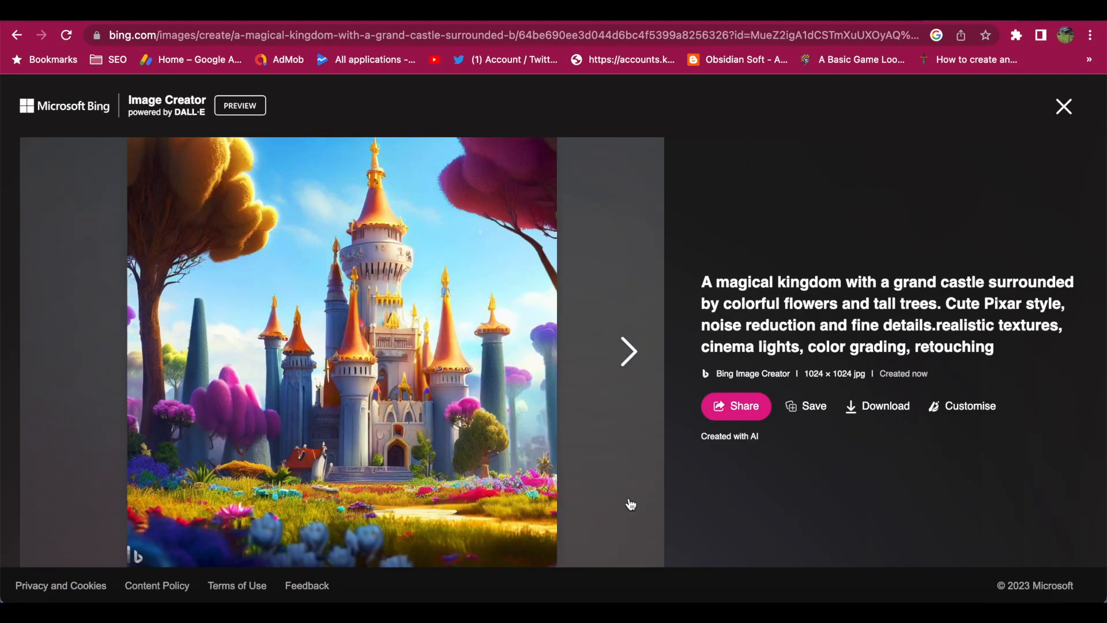
pyautogui.click(878, 406)
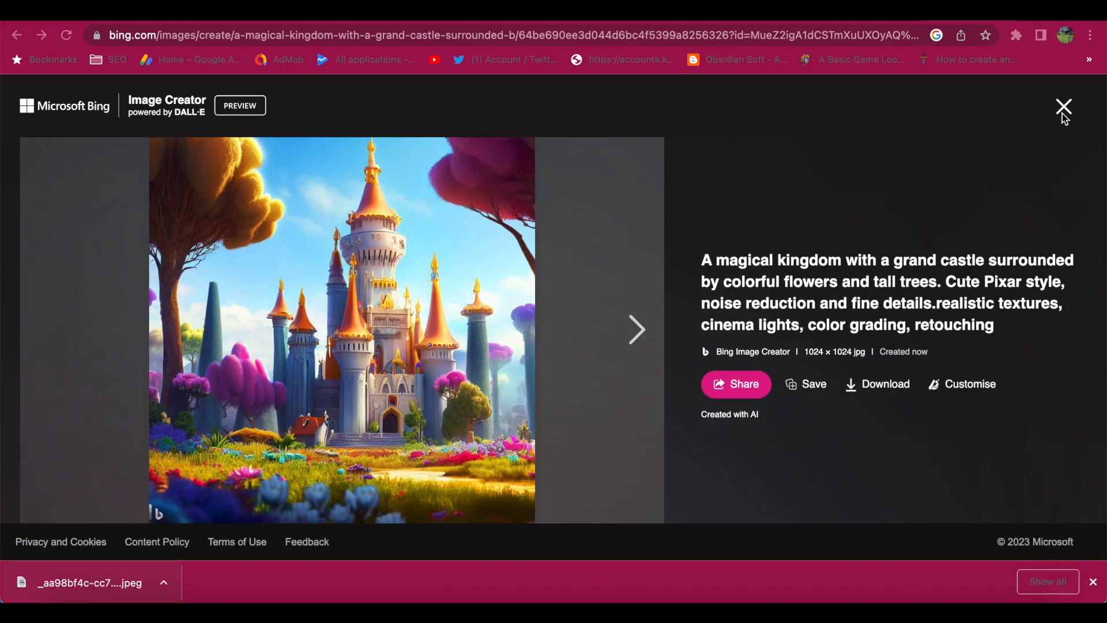
pyautogui.click(1064, 106)
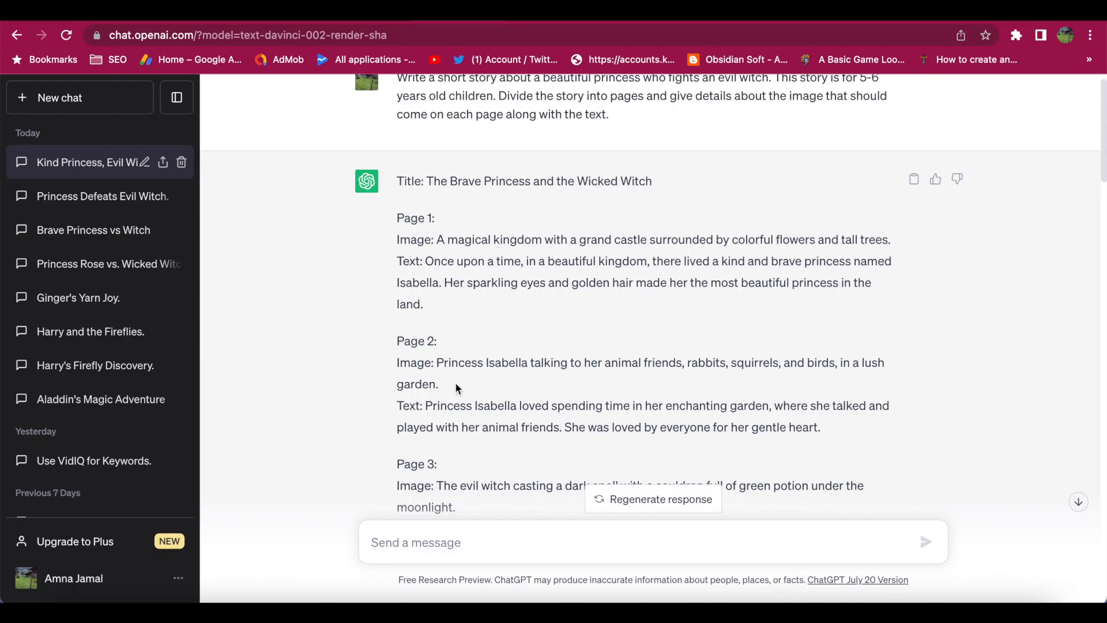
# - Generate images from Page 2's Princess Isabella garden description
pyautogui.moveTo(438, 363); pyautogui.dragTo(438, 383)
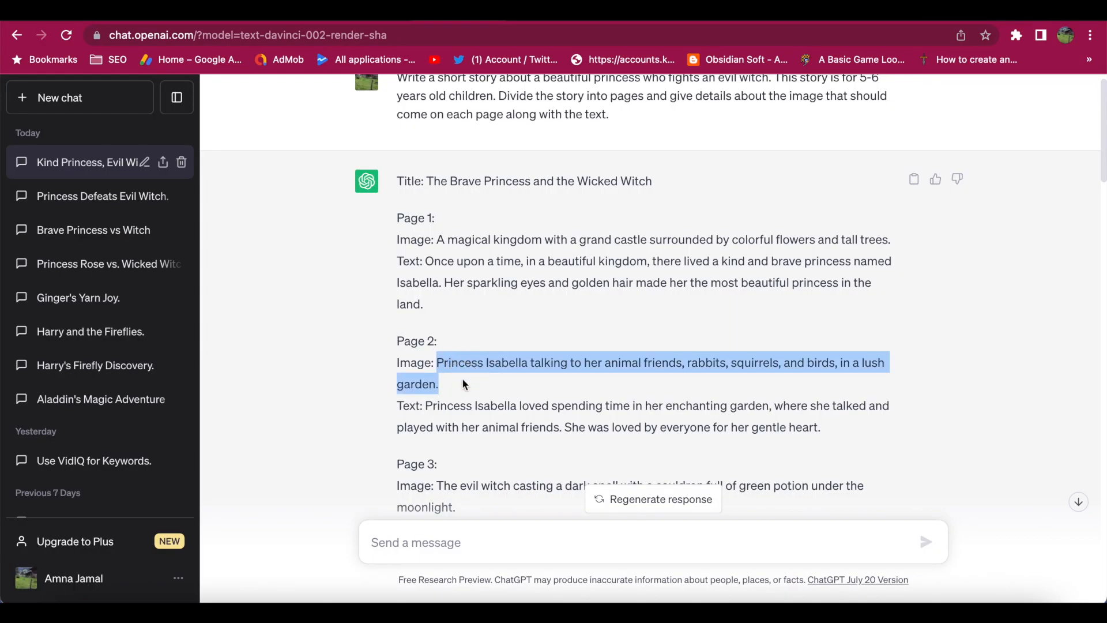
pyautogui.moveTo(815, 316)
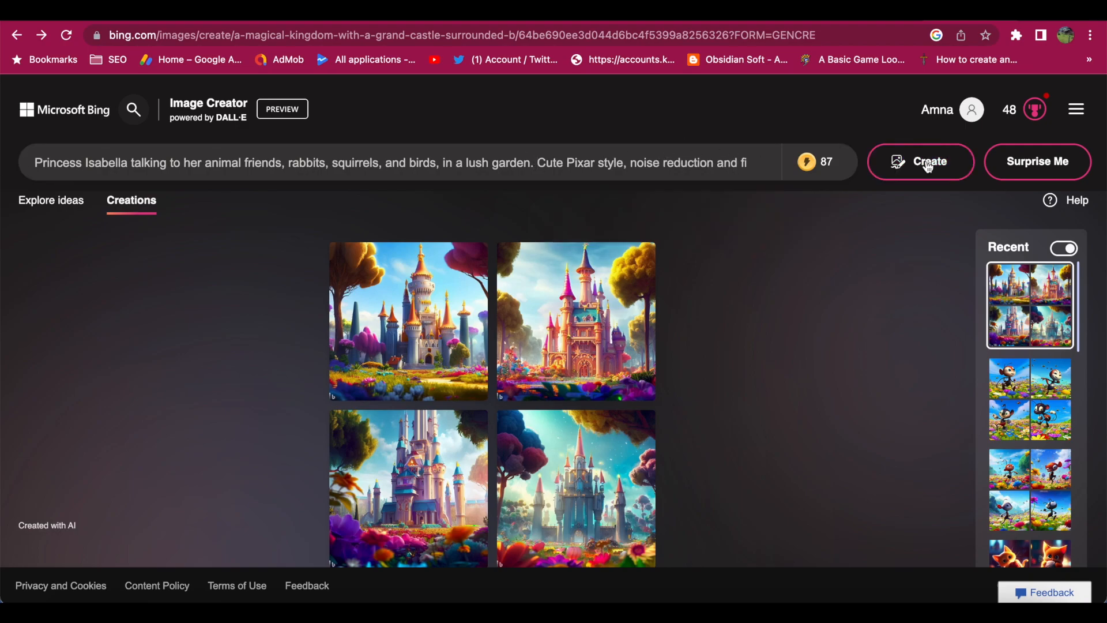
pyautogui.click(930, 162)
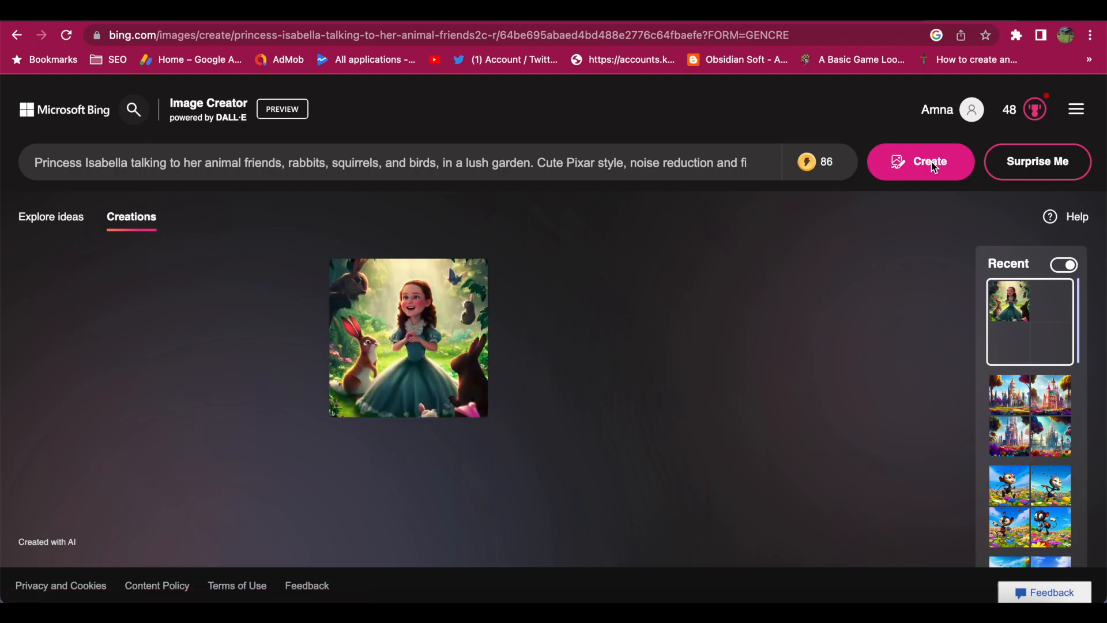
pyautogui.click(930, 161)
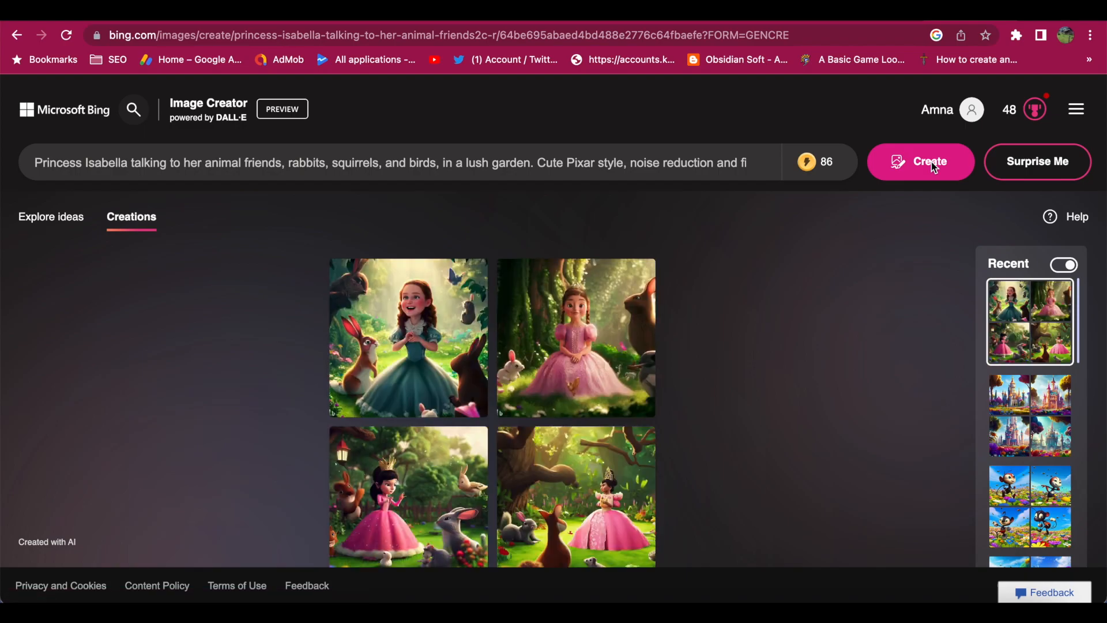
# - Download the pink-dress princess image and close the viewer
pyautogui.scroll(-3)
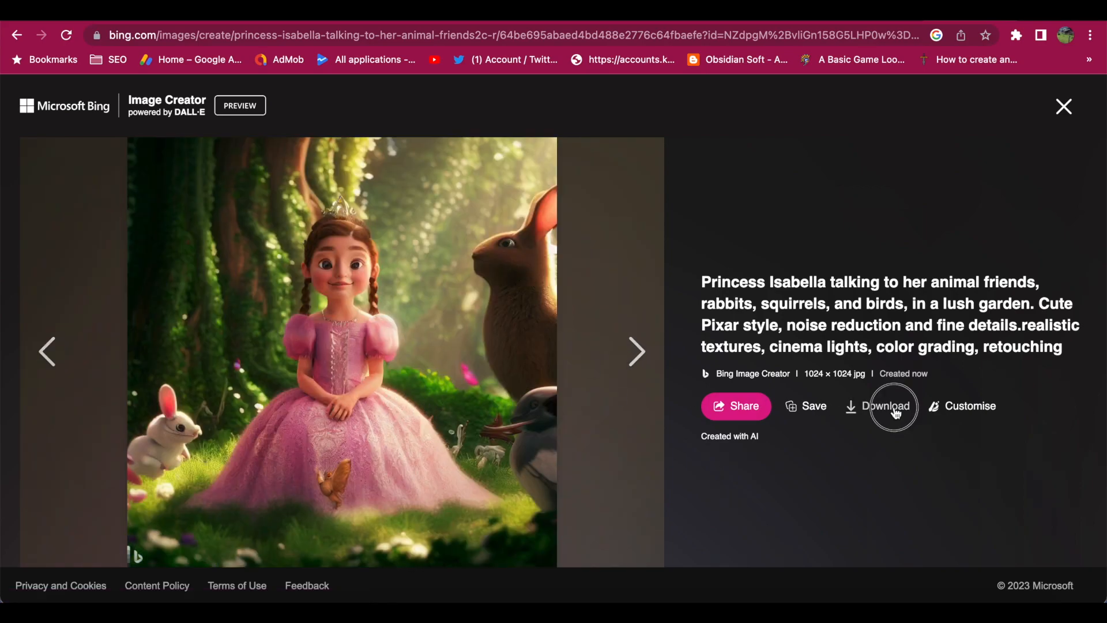
pyautogui.click(886, 406)
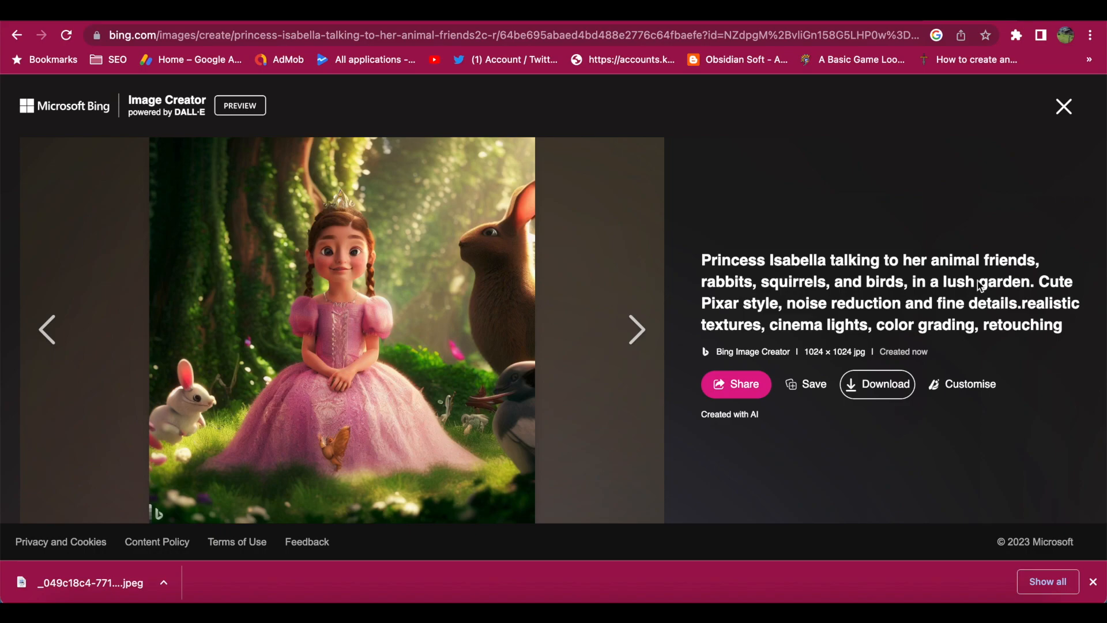
pyautogui.click(1063, 106)
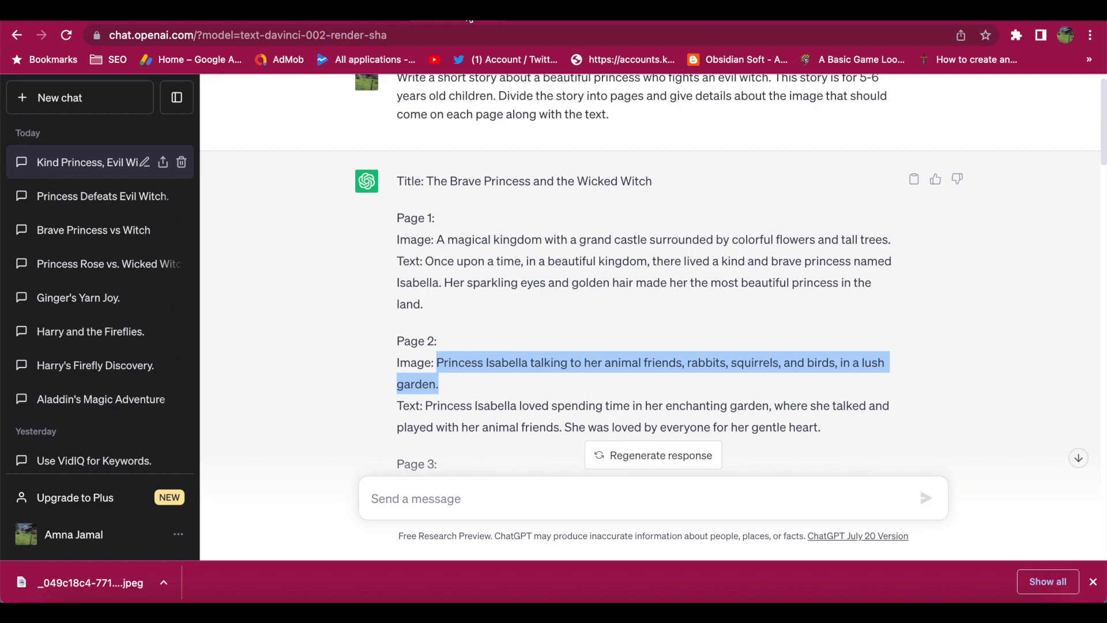
# - Generate witch-with-green-potion-cauldron images and download the stirring-the-cauldron one
pyautogui.scroll(-3)
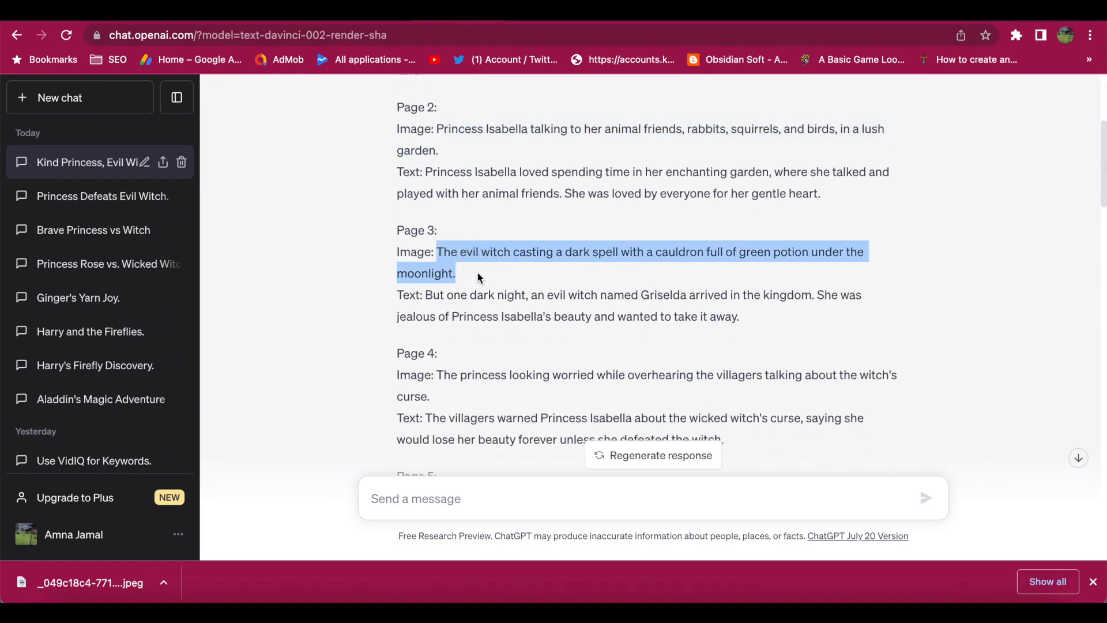
pyautogui.moveTo(834, 114)
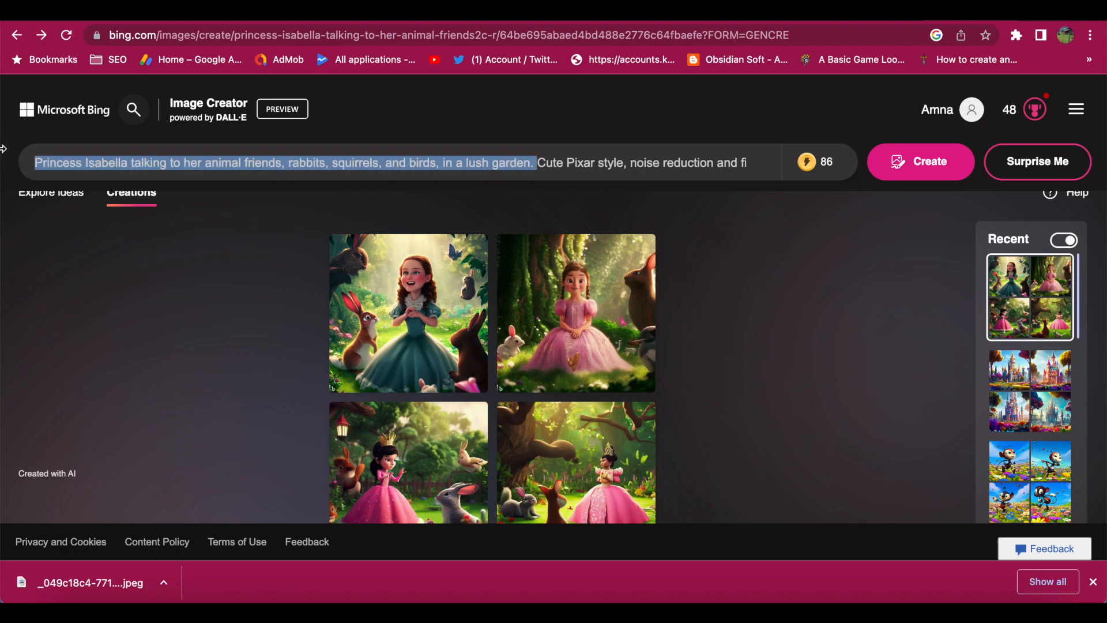
pyautogui.write('The evil witch casting a dark spell with a cauldron full of green potion under the moonlight.Cute Pixar style, noise reduction and fine')
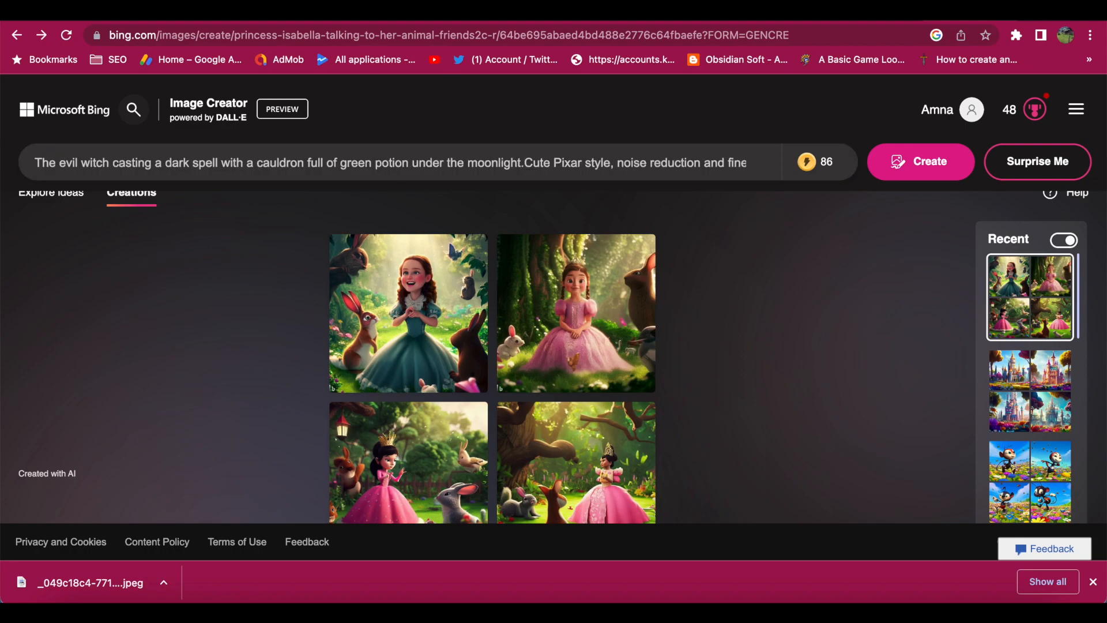
pyautogui.click(921, 162)
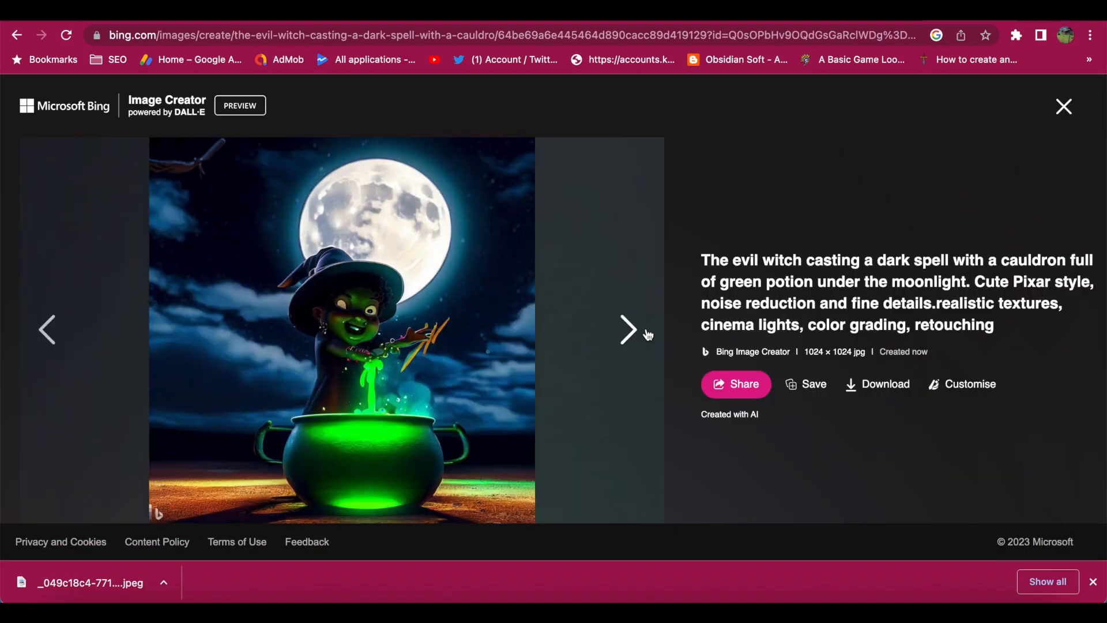
pyautogui.click(627, 330)
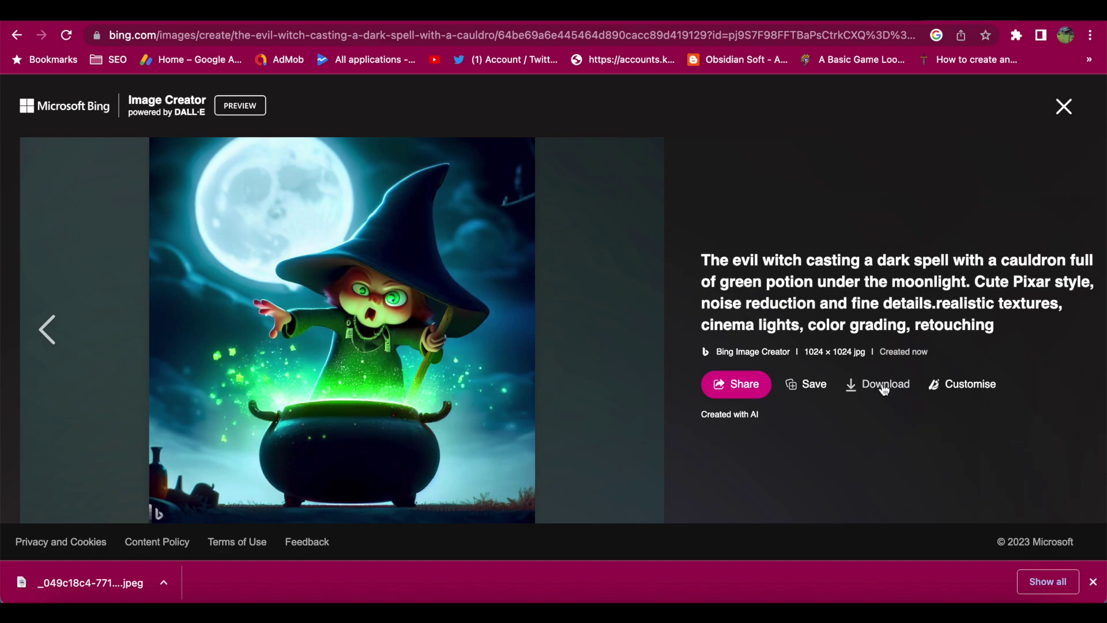
pyautogui.click(878, 384)
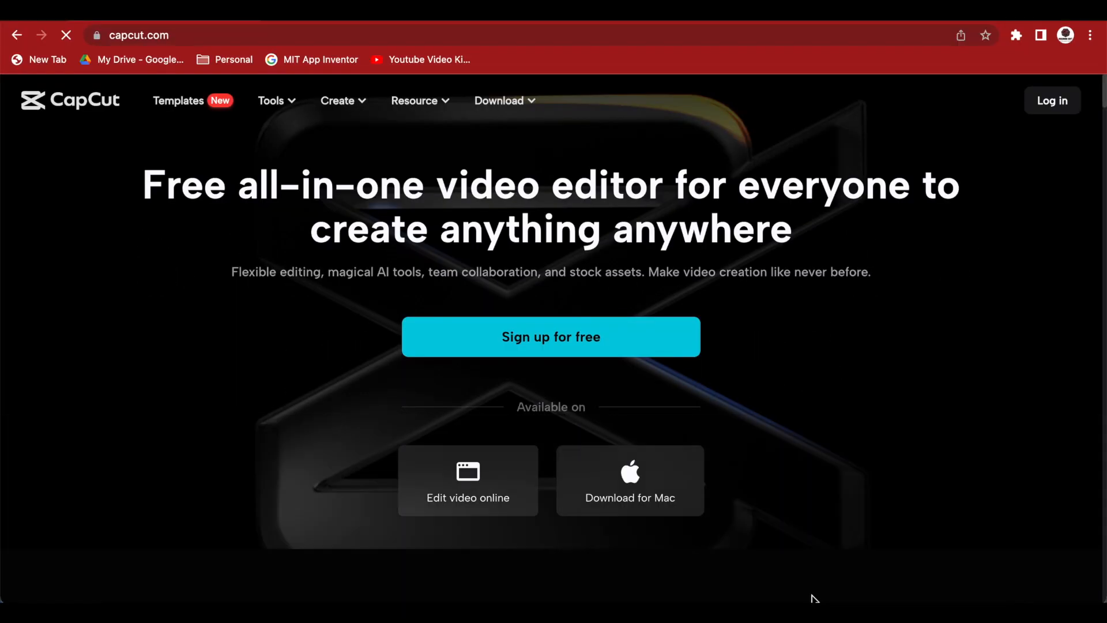
pyautogui.moveTo(463, 519)
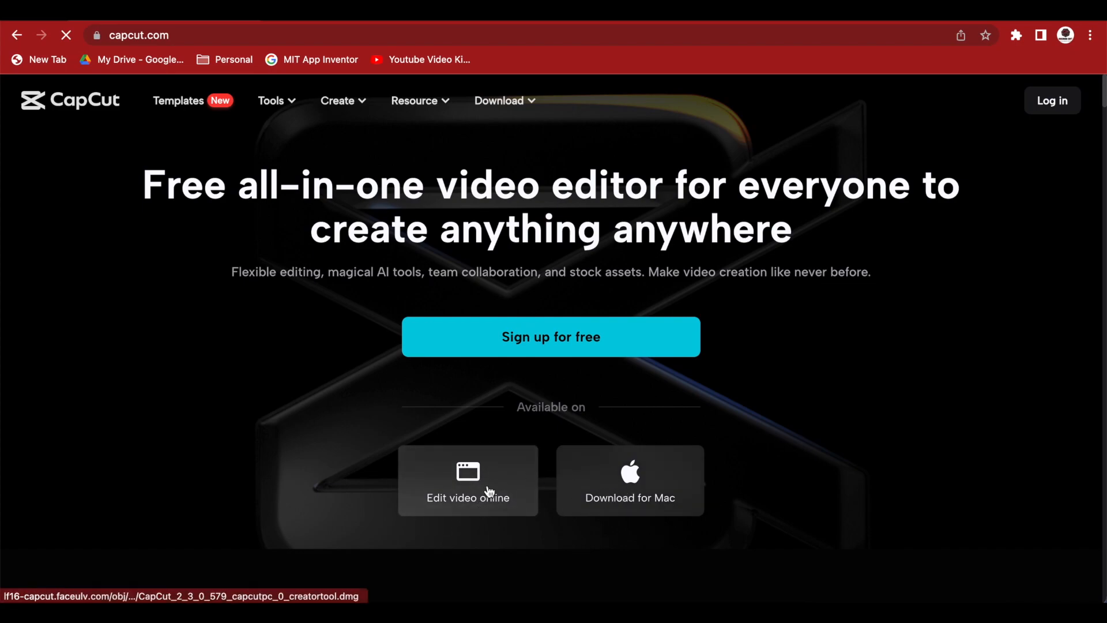
# - Launch 'Edit video online' on capcut.com and dismiss the Log in dialog
pyautogui.click(469, 498)
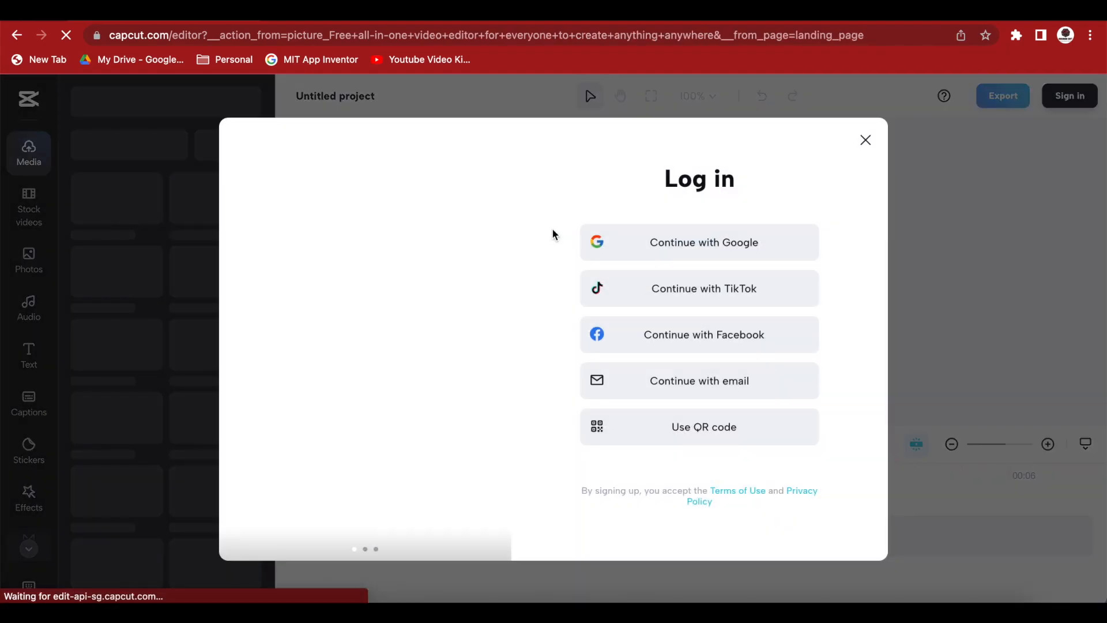
pyautogui.click(700, 242)
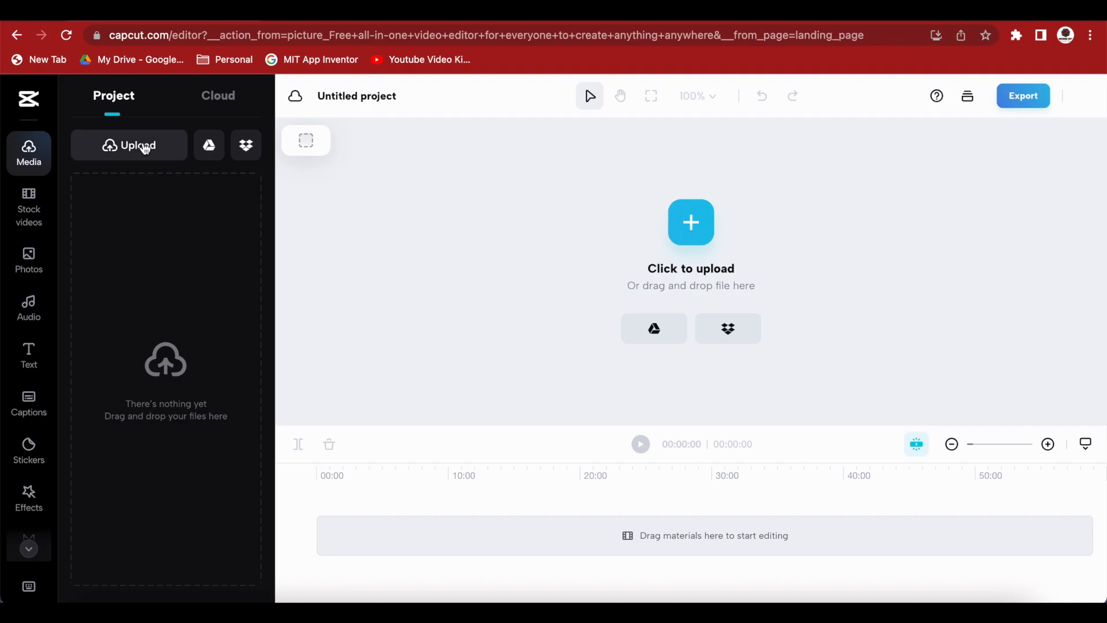
# - Upload the princess, witch and castle JPEGs and dismiss the track tip
pyautogui.click(129, 145)
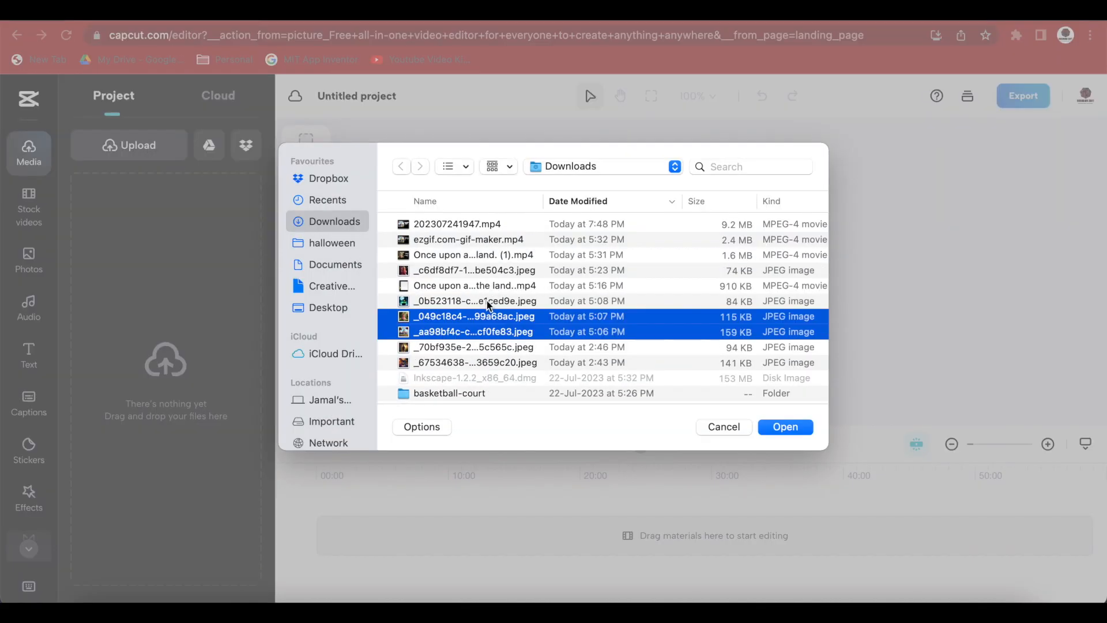
pyautogui.click(724, 427)
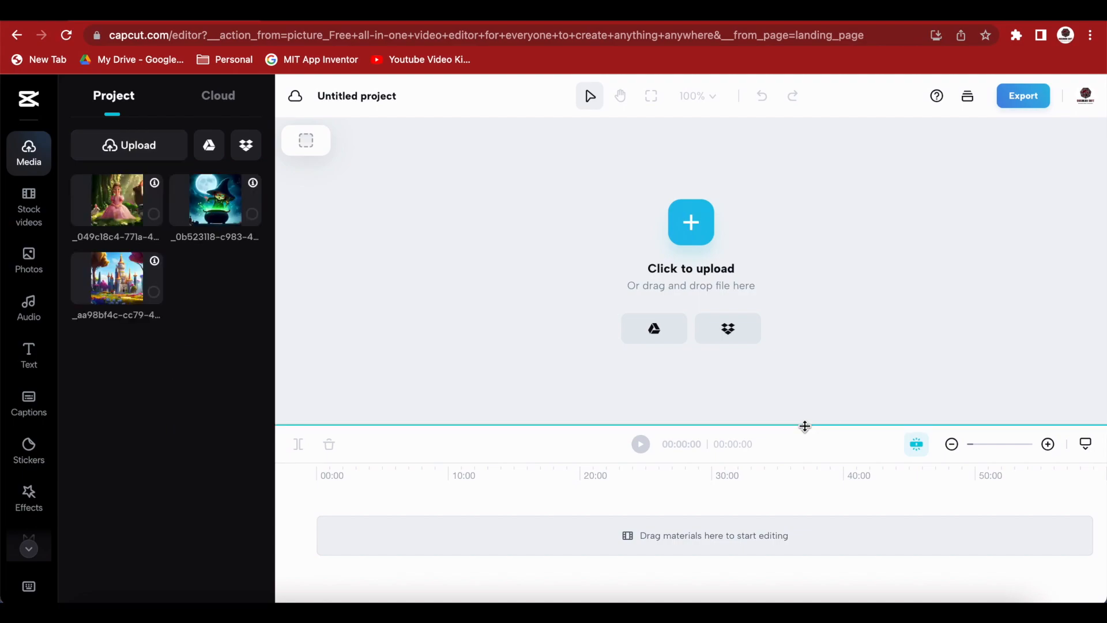
pyautogui.moveTo(304, 338)
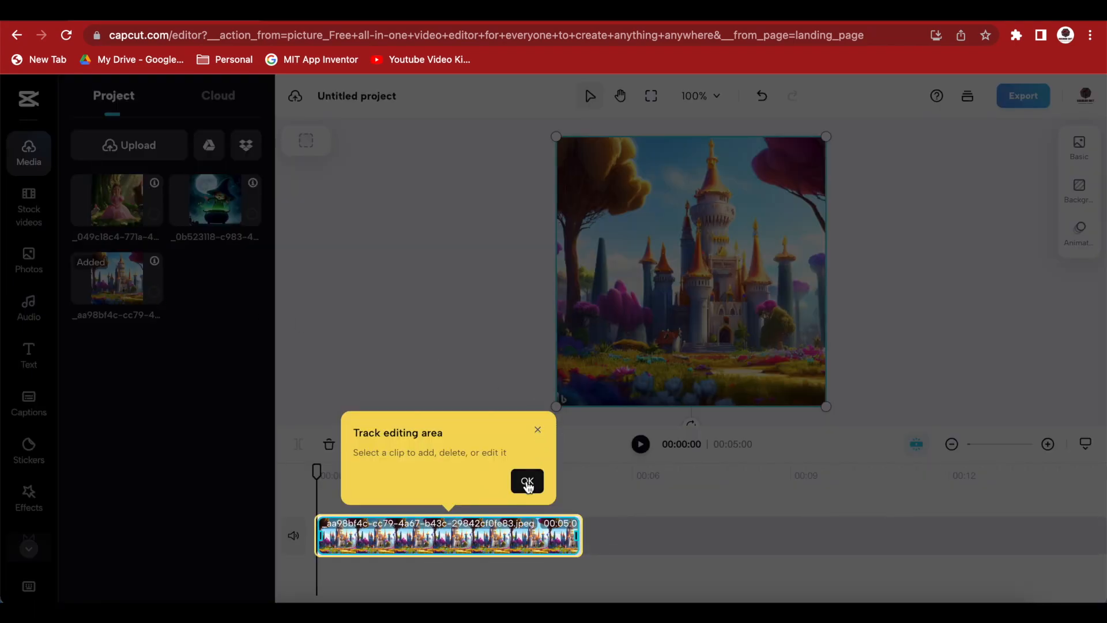
pyautogui.click(527, 481)
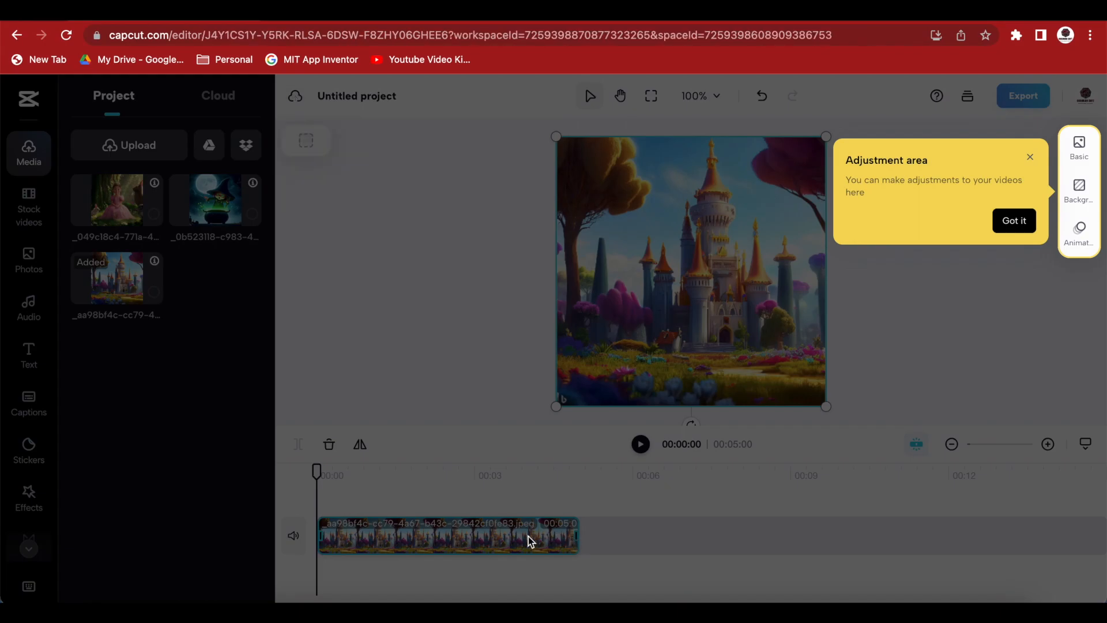
# - Adjust the castle clip on the timeline to about 10 seconds
pyautogui.click(1014, 221)
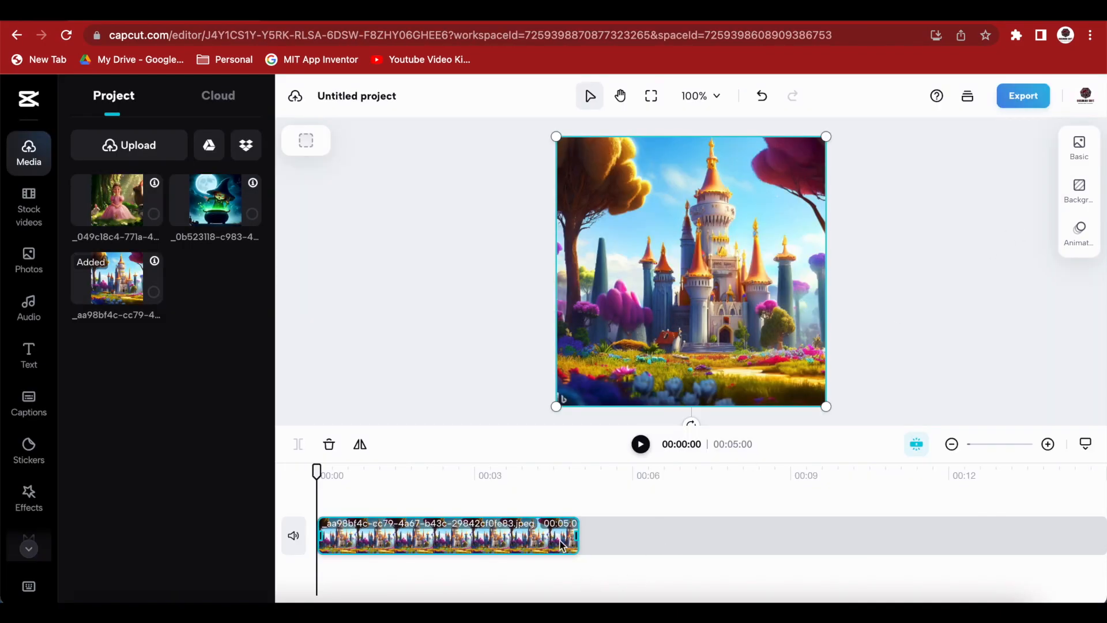
pyautogui.moveTo(572, 534); pyautogui.dragTo(679, 529)
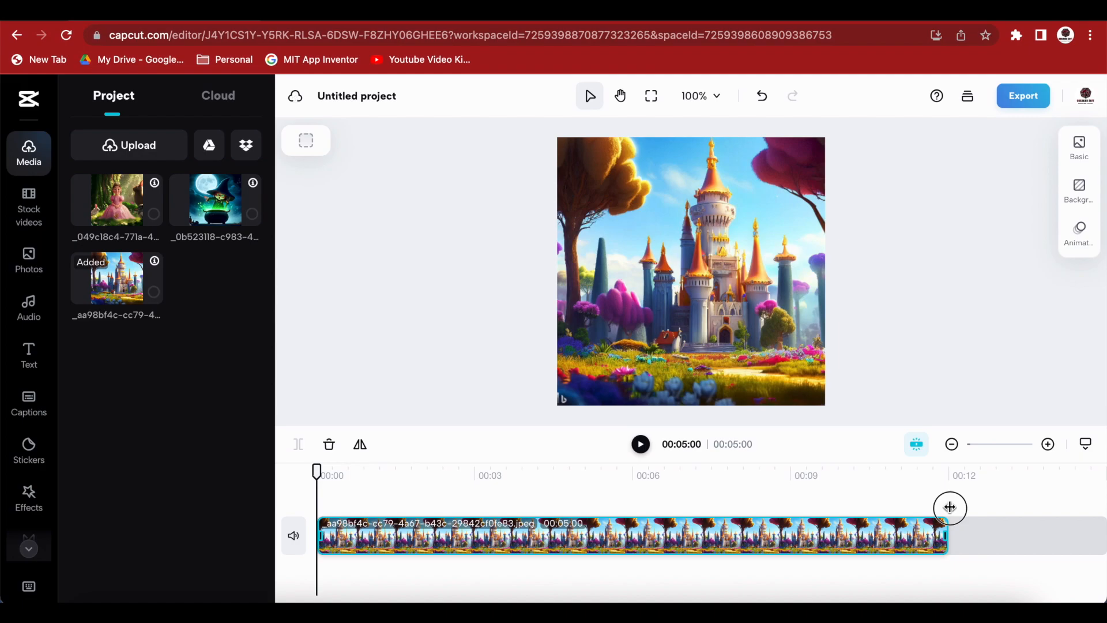
pyautogui.moveTo(950, 507); pyautogui.dragTo(859, 507)
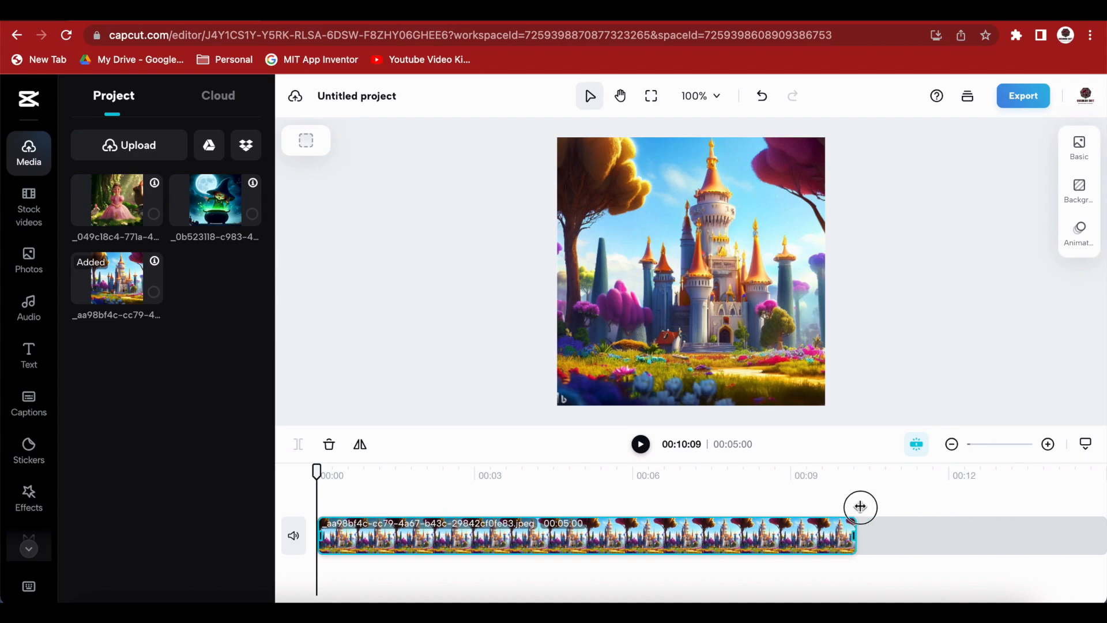
pyautogui.moveTo(859, 535); pyautogui.dragTo(870, 534)
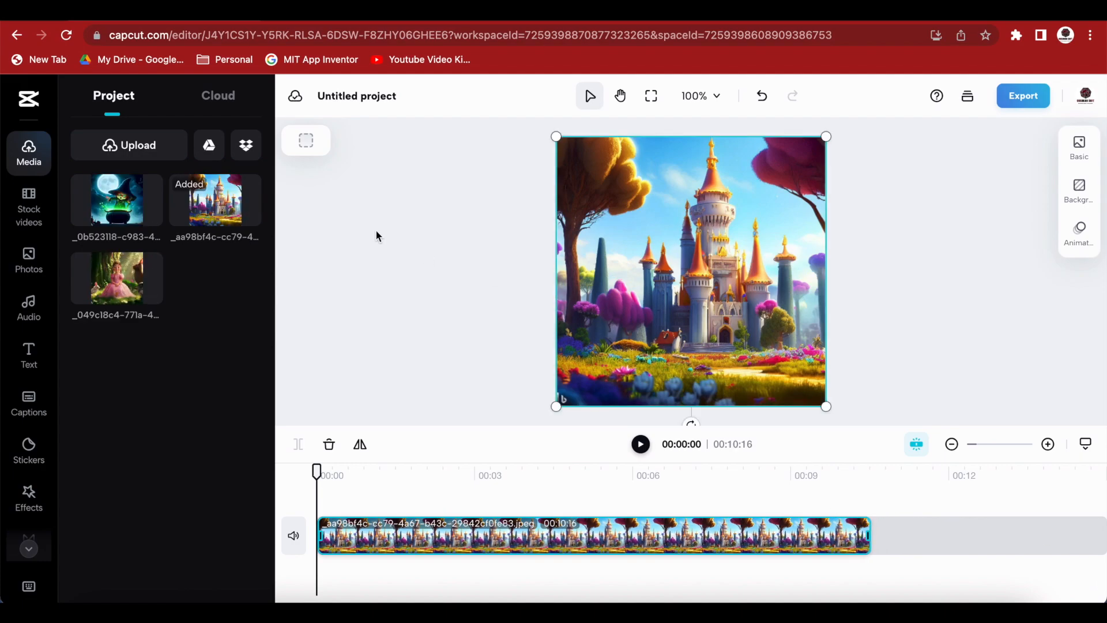
# - Set canvas to 16:9, move castle left, add body text on the right
pyautogui.click(305, 141)
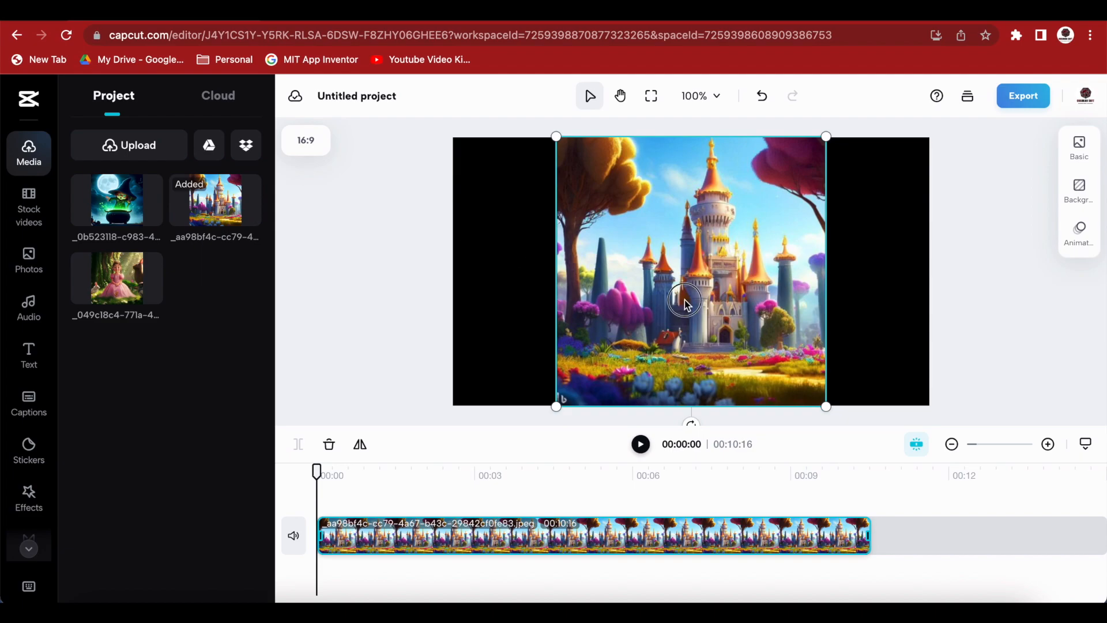
pyautogui.moveTo(686, 301); pyautogui.dragTo(587, 298)
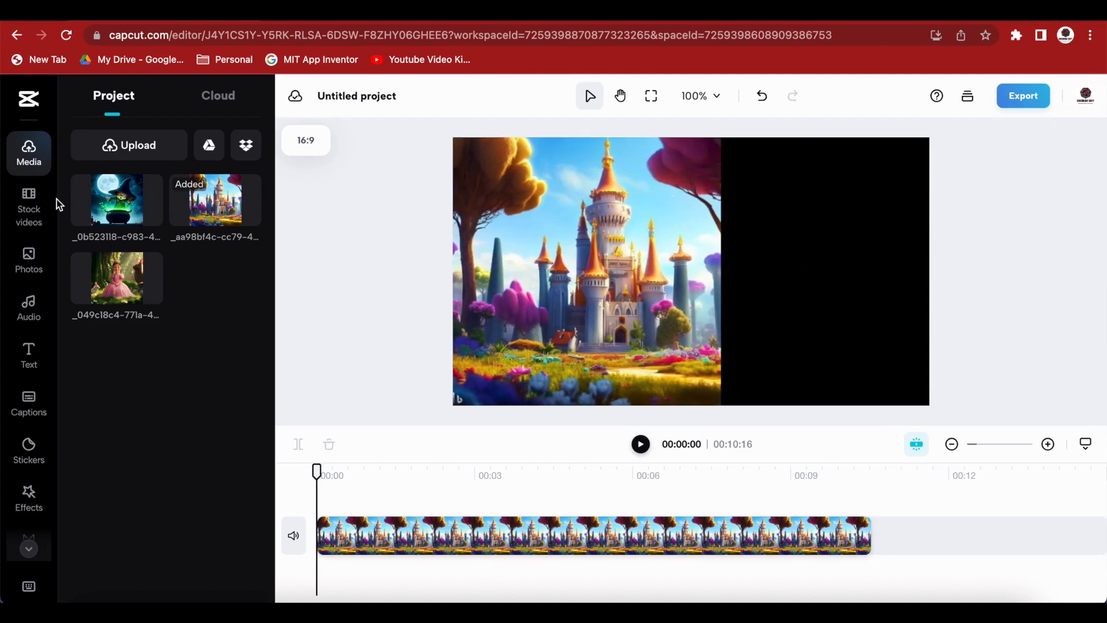
pyautogui.click(28, 355)
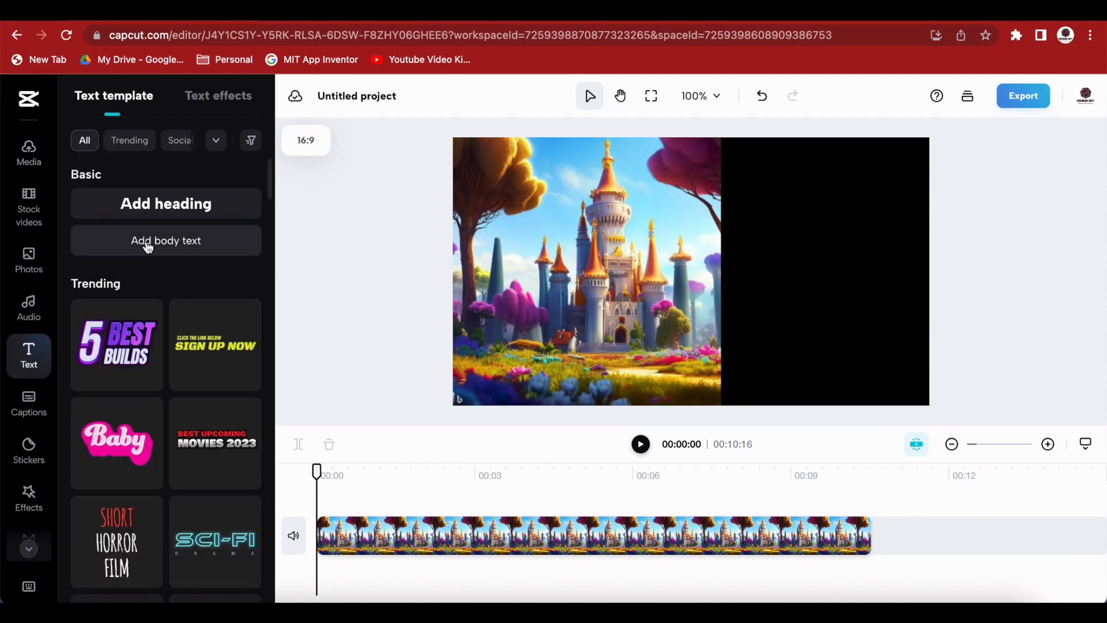
pyautogui.click(166, 240)
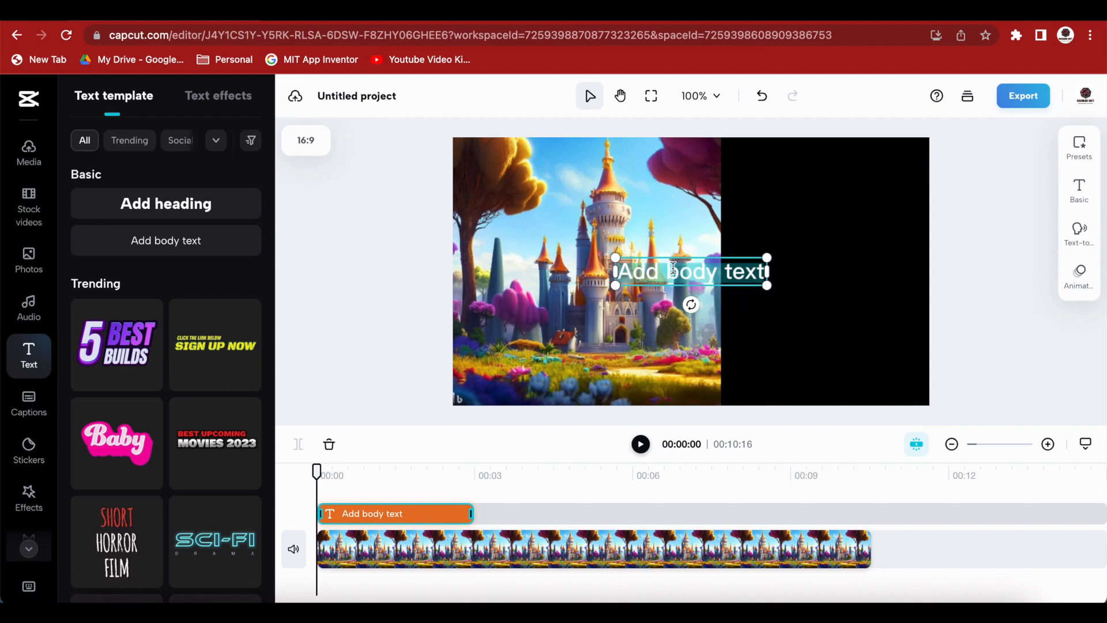
pyautogui.moveTo(691, 270); pyautogui.dragTo(818, 253)
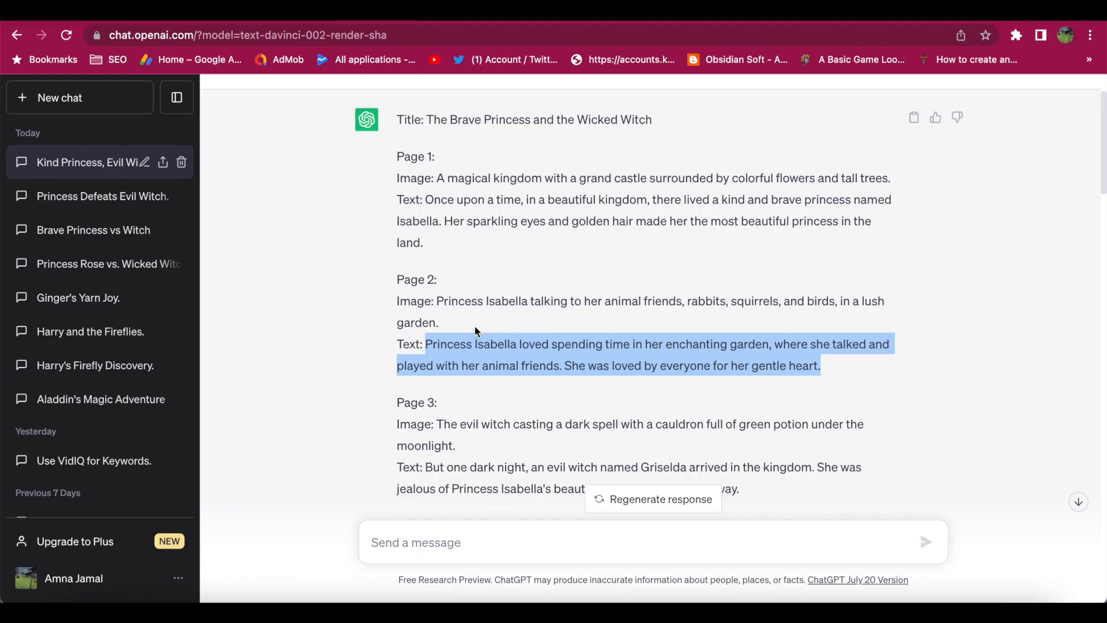
# - Enter Page 1's text about kind, brave Princess Isabella into the text box
pyautogui.click(428, 200)
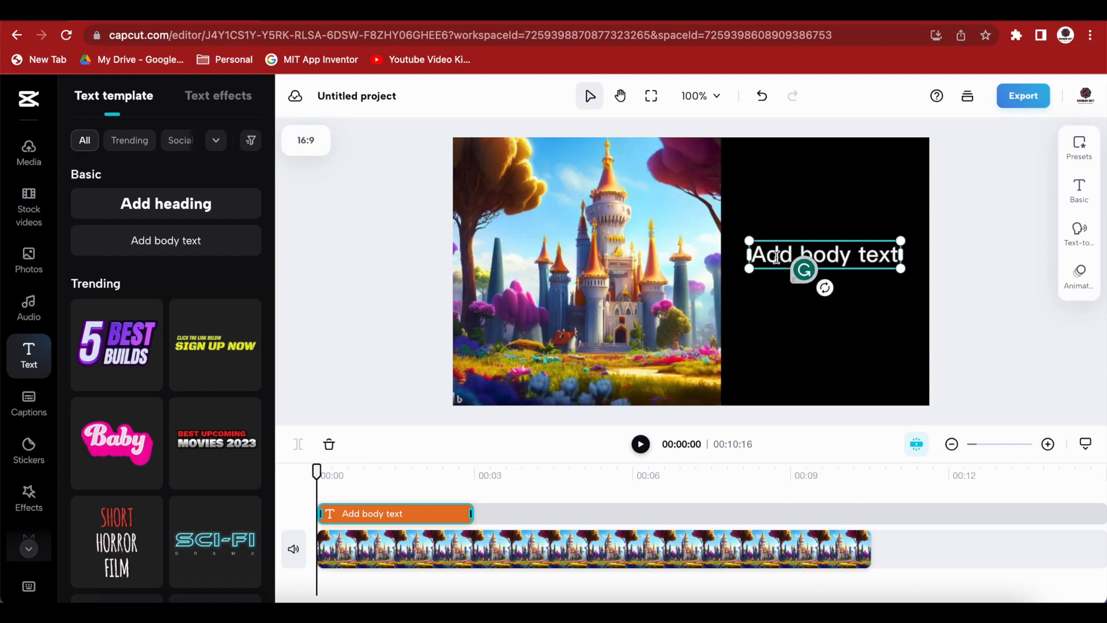
pyautogui.write('kind and brave princess named Isabella. Her sparkling eyes and golden hair made most beautiful princess in')
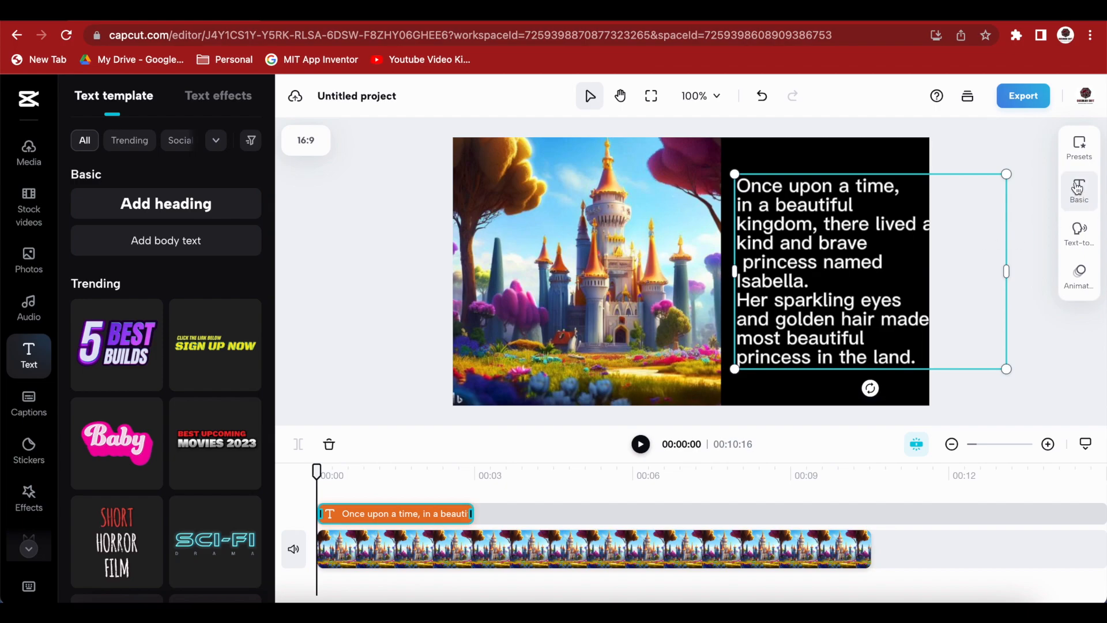
# - Centre-align the page-one story text in the Basic text settings so it fits the black half
pyautogui.click(1079, 190)
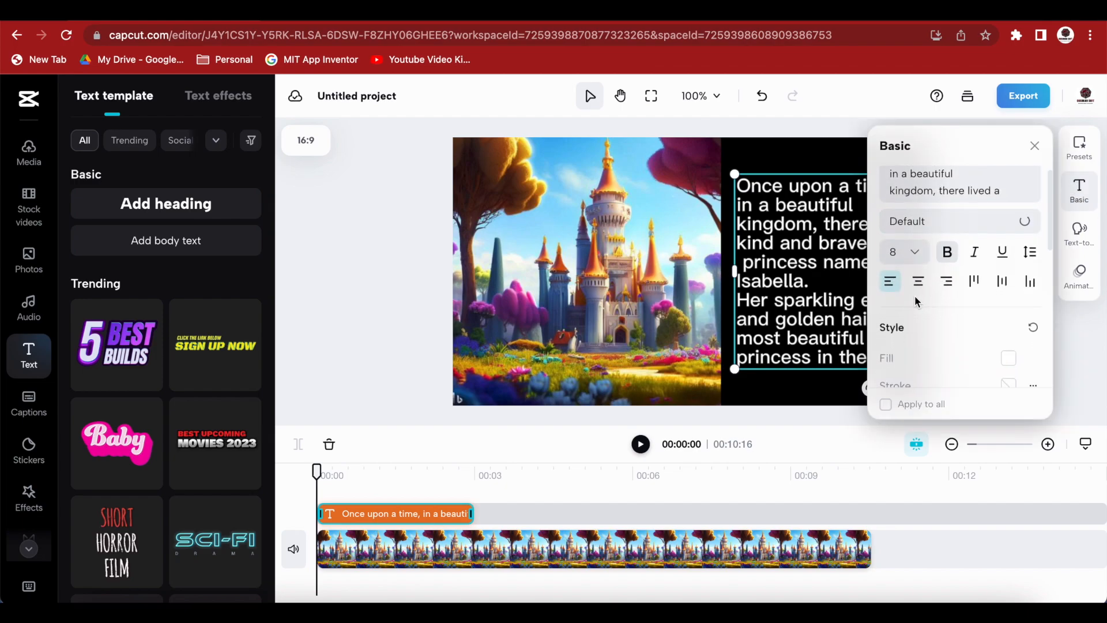
pyautogui.click(918, 281)
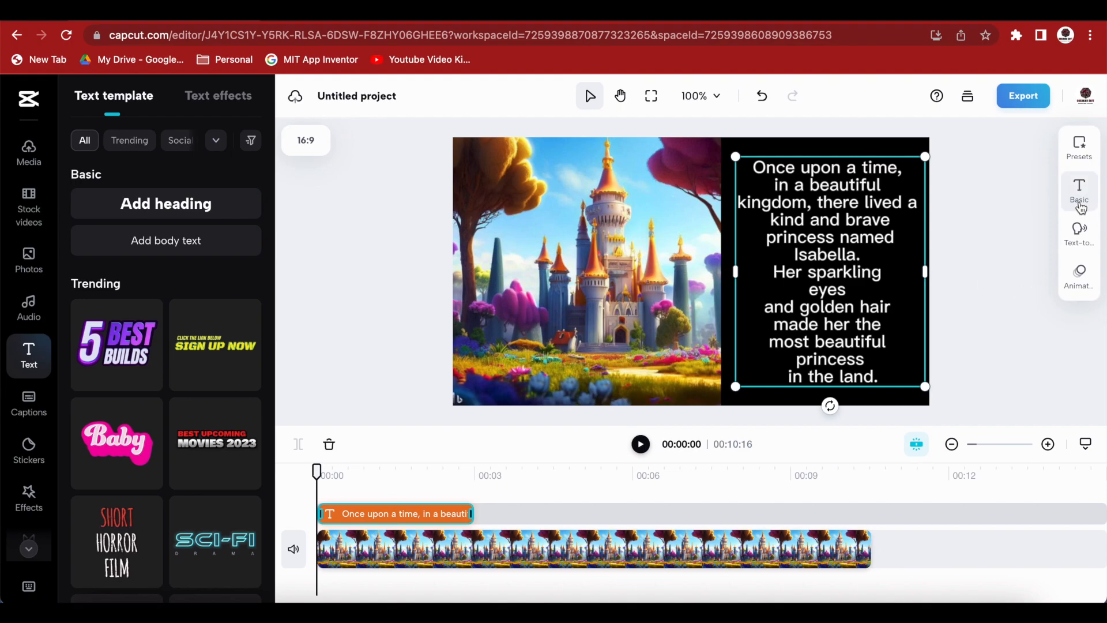
pyautogui.click(1079, 187)
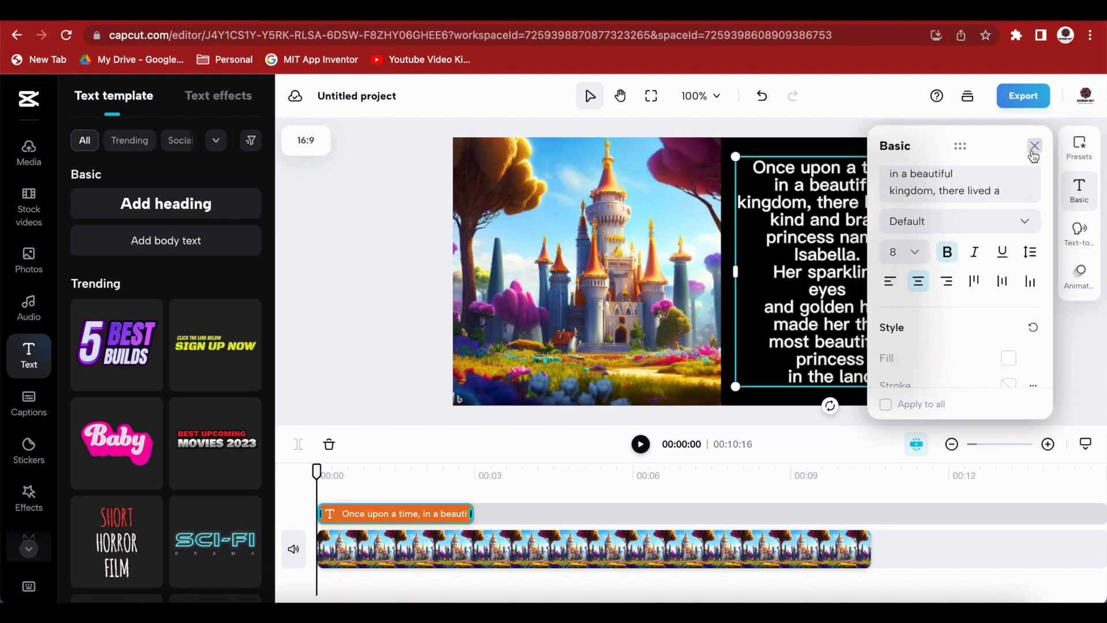
pyautogui.click(1079, 271)
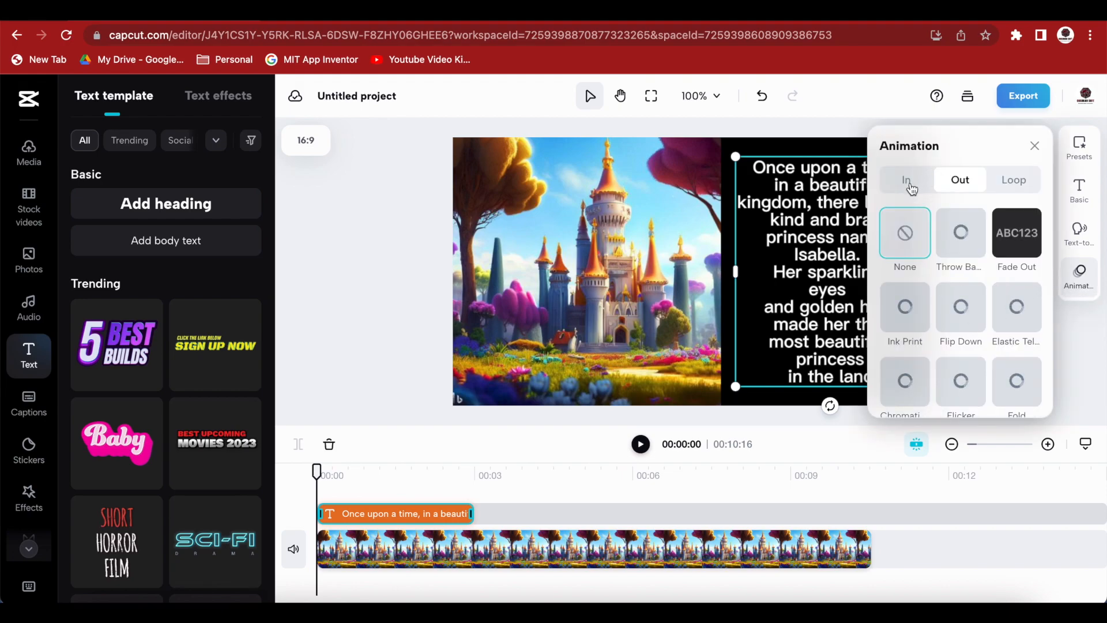
# - Give the story text a Type 1 entrance animation stretched to about 9.7 seconds
pyautogui.click(906, 179)
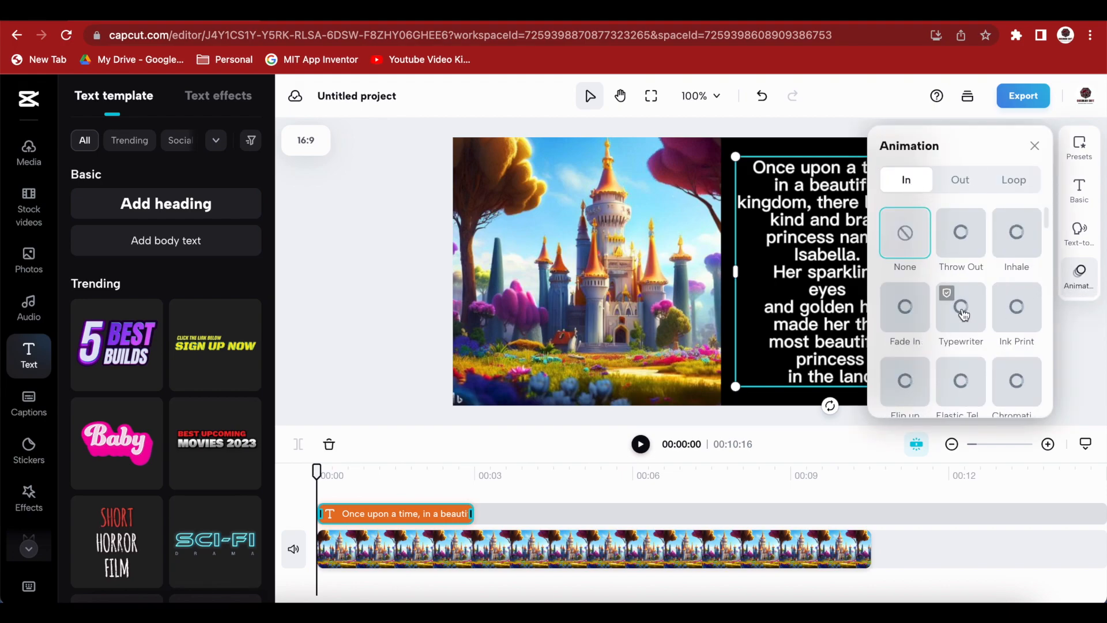
pyautogui.scroll(-3)
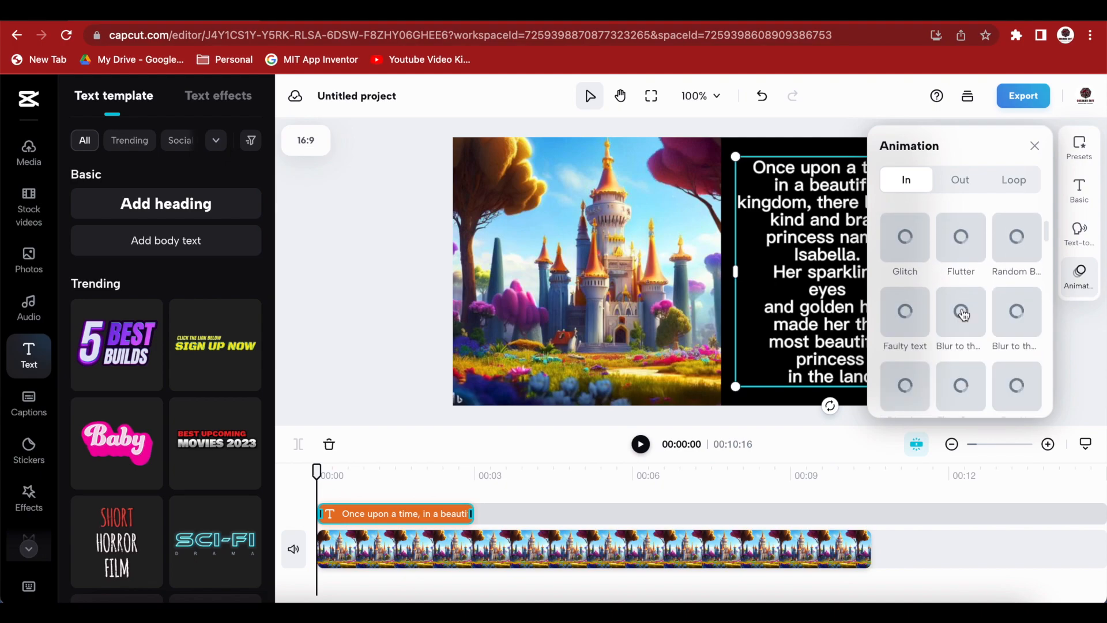
pyautogui.scroll(-3)
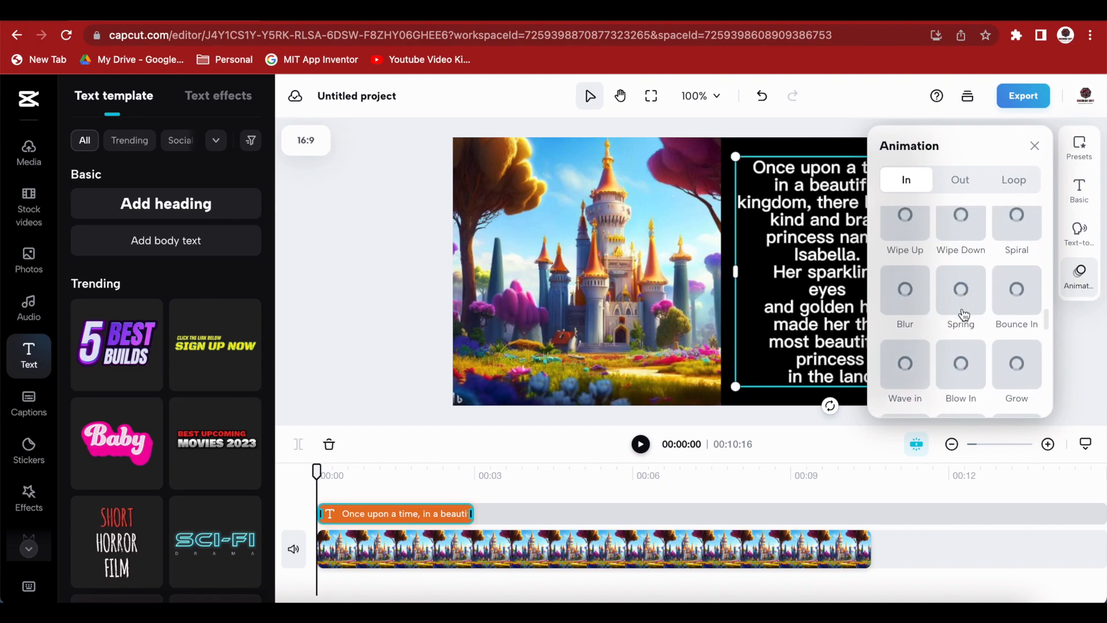
pyautogui.scroll(-3)
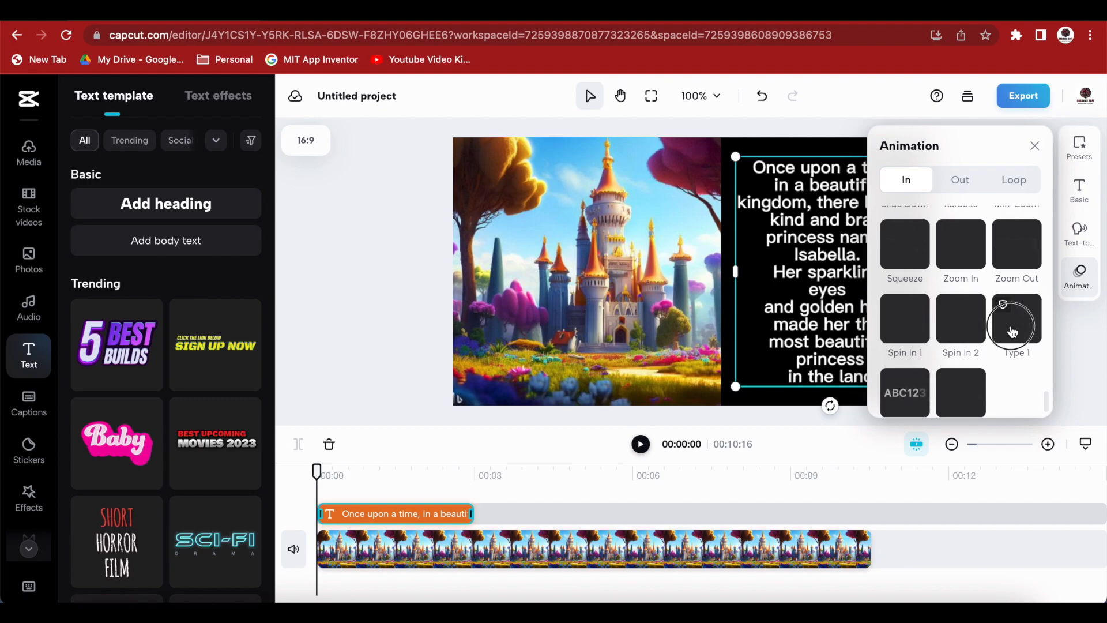
pyautogui.click(1016, 318)
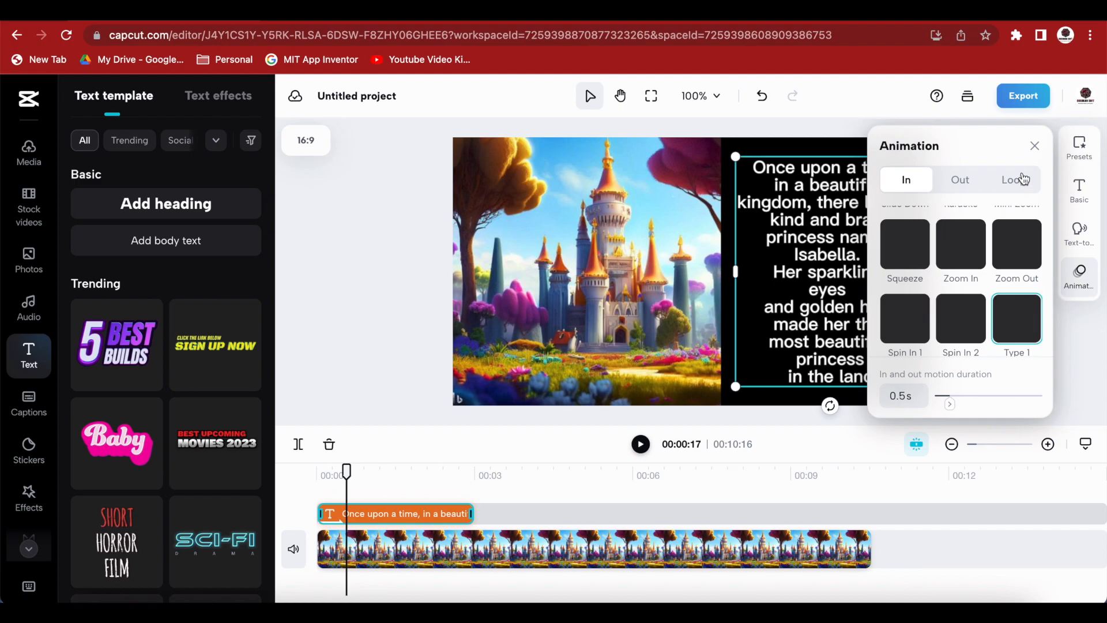
pyautogui.click(1034, 145)
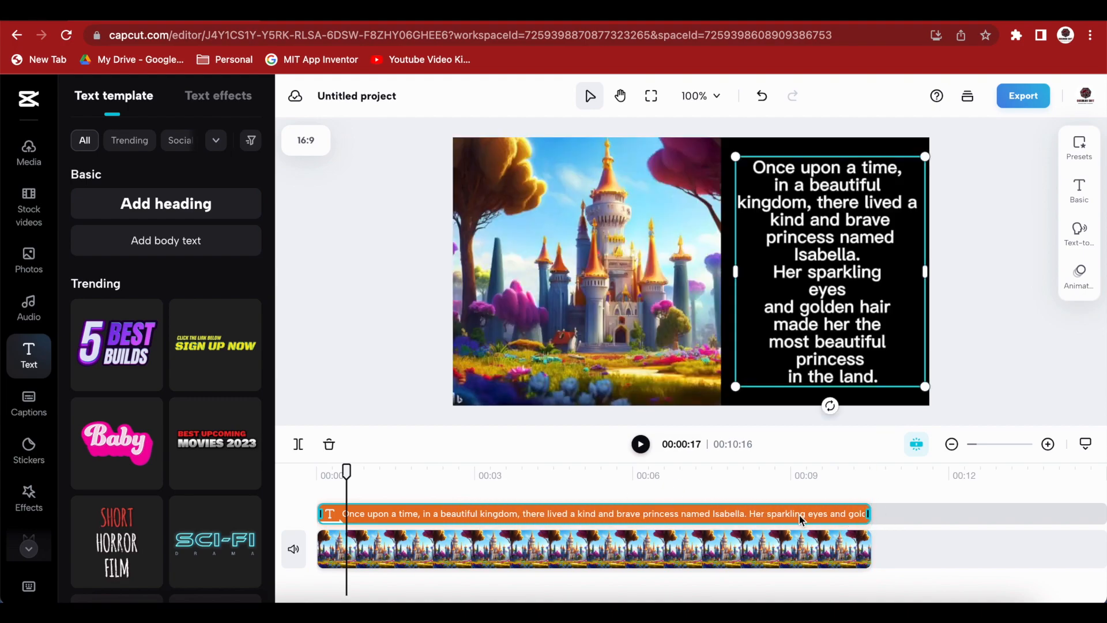
pyautogui.moveTo(1079, 271)
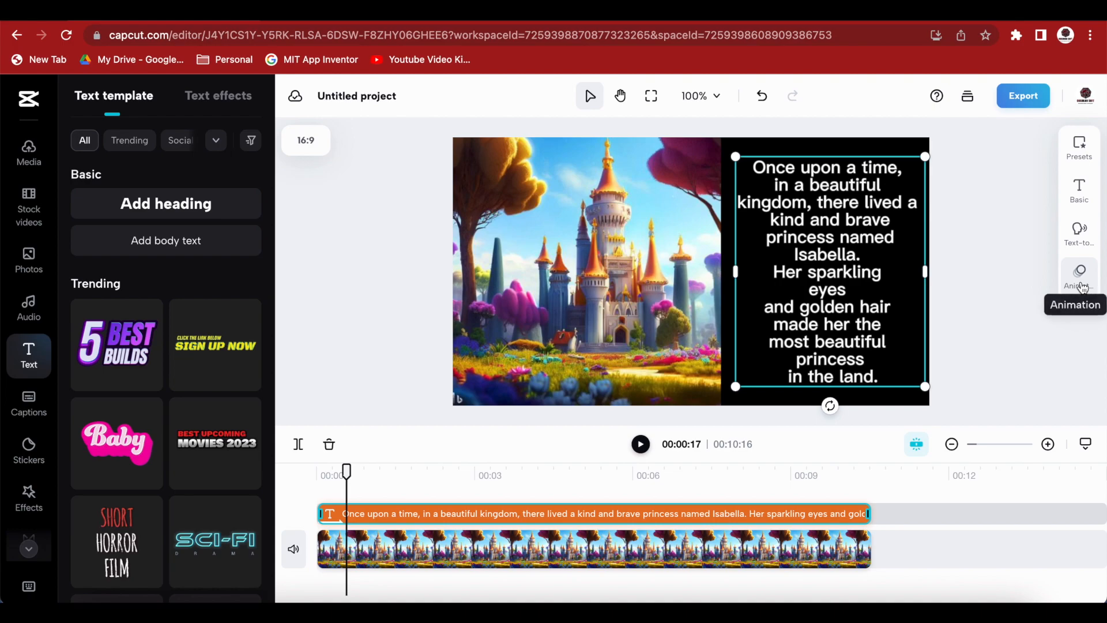
pyautogui.click(1079, 273)
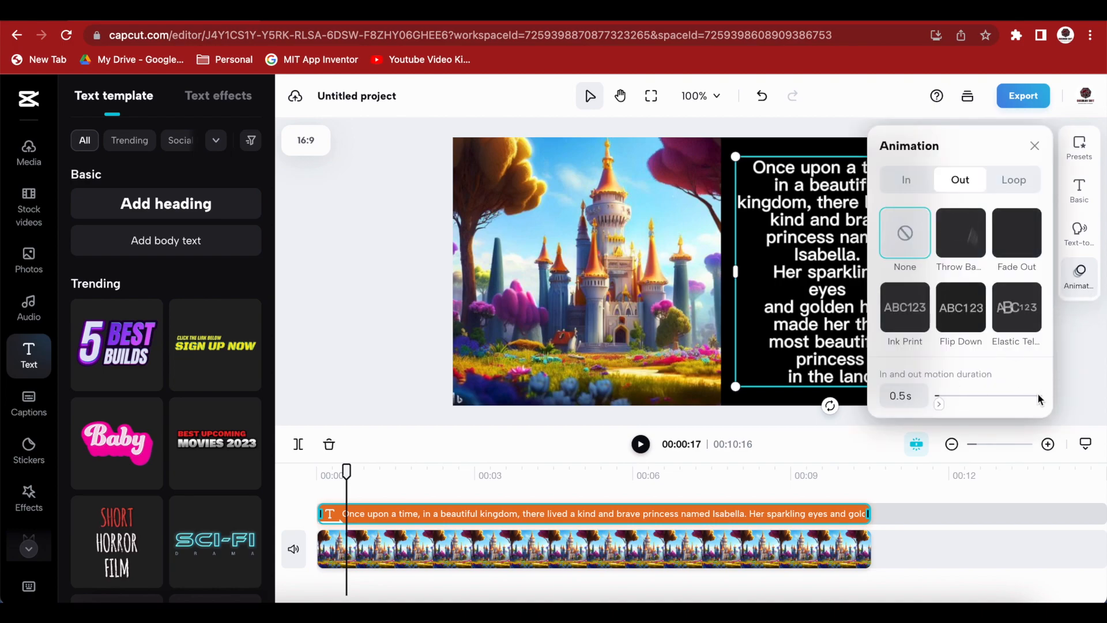
pyautogui.moveTo(940, 395); pyautogui.dragTo(1038, 396)
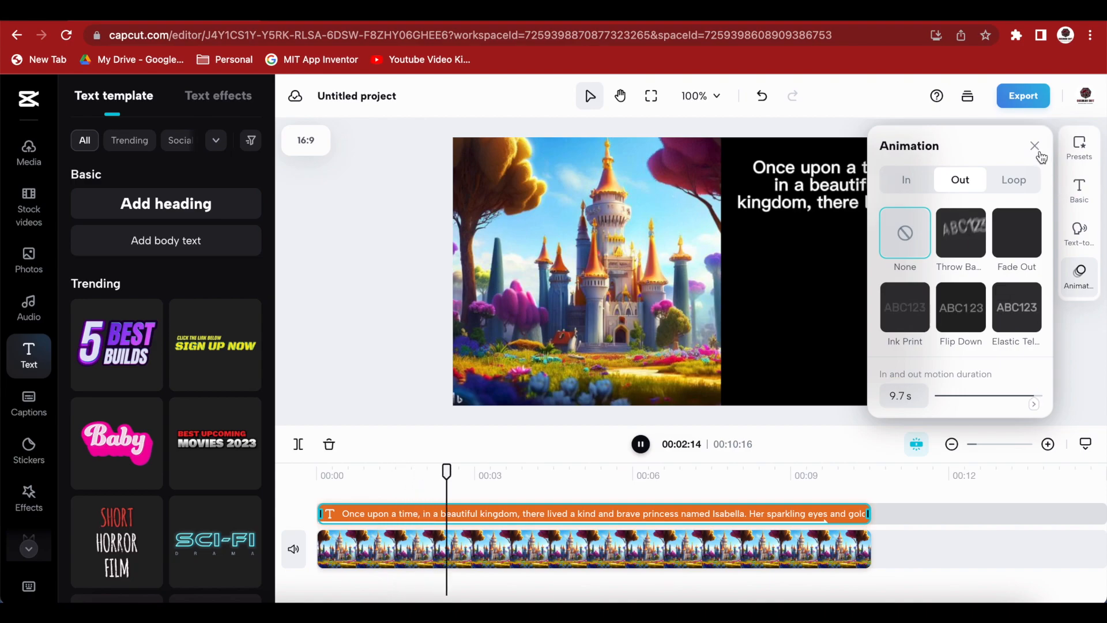
pyautogui.click(1035, 146)
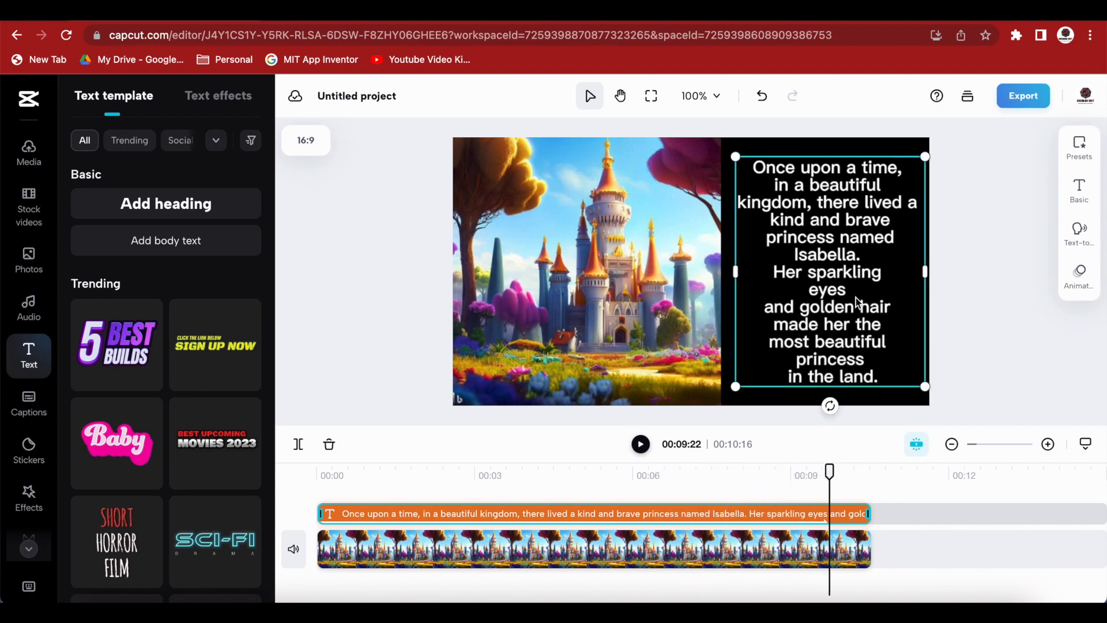
# - Narrate the page-one text with the Adorable Girl text-to-speech voice
pyautogui.click(1079, 228)
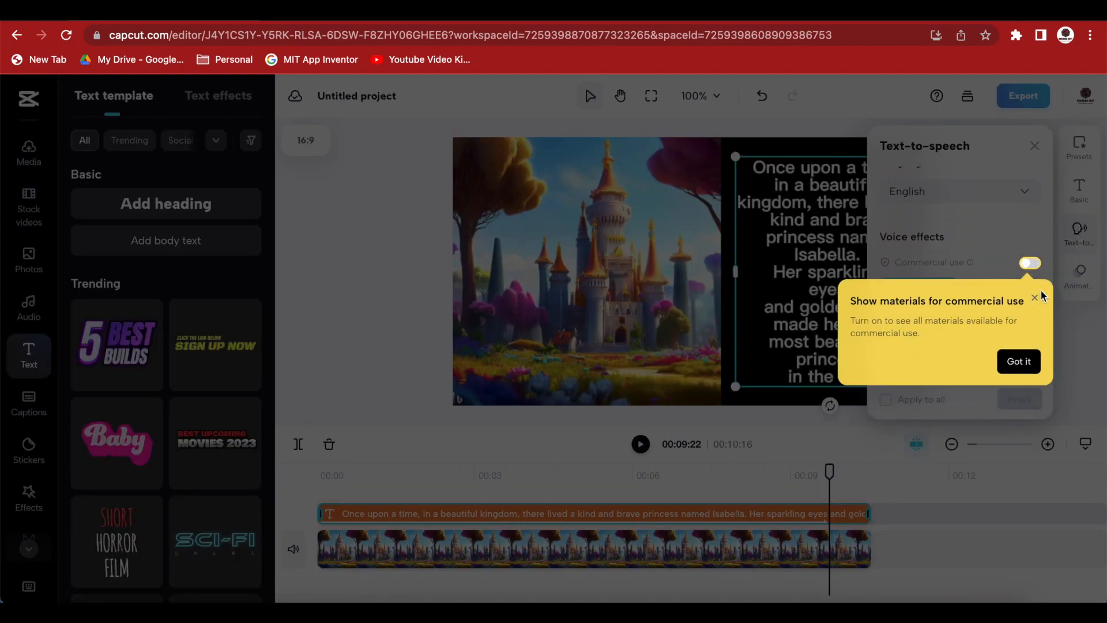
pyautogui.click(1018, 361)
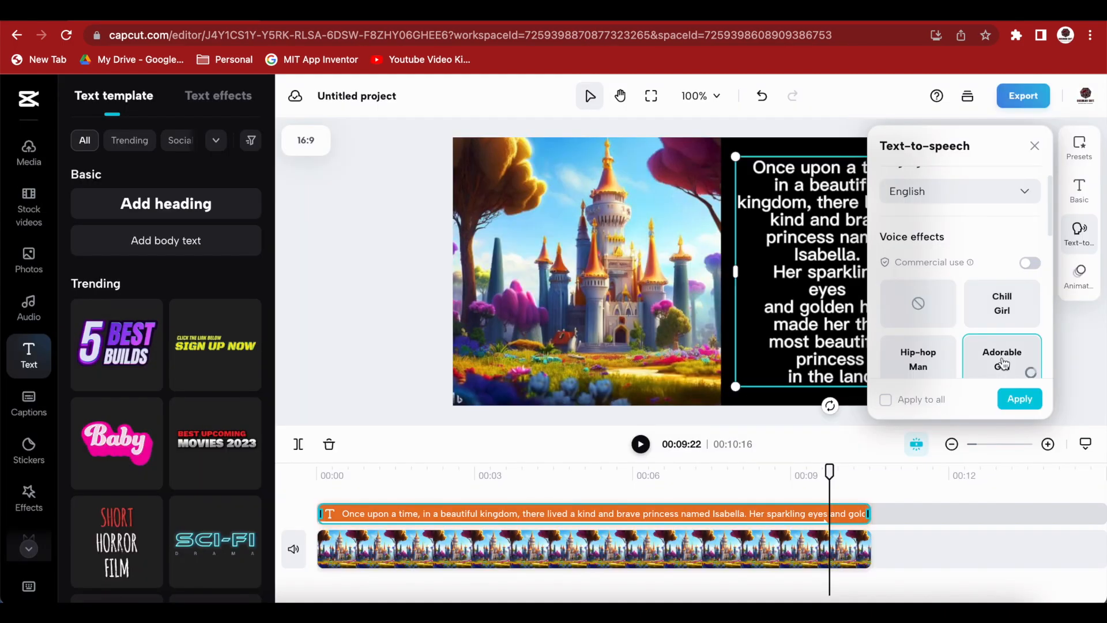
pyautogui.click(1020, 399)
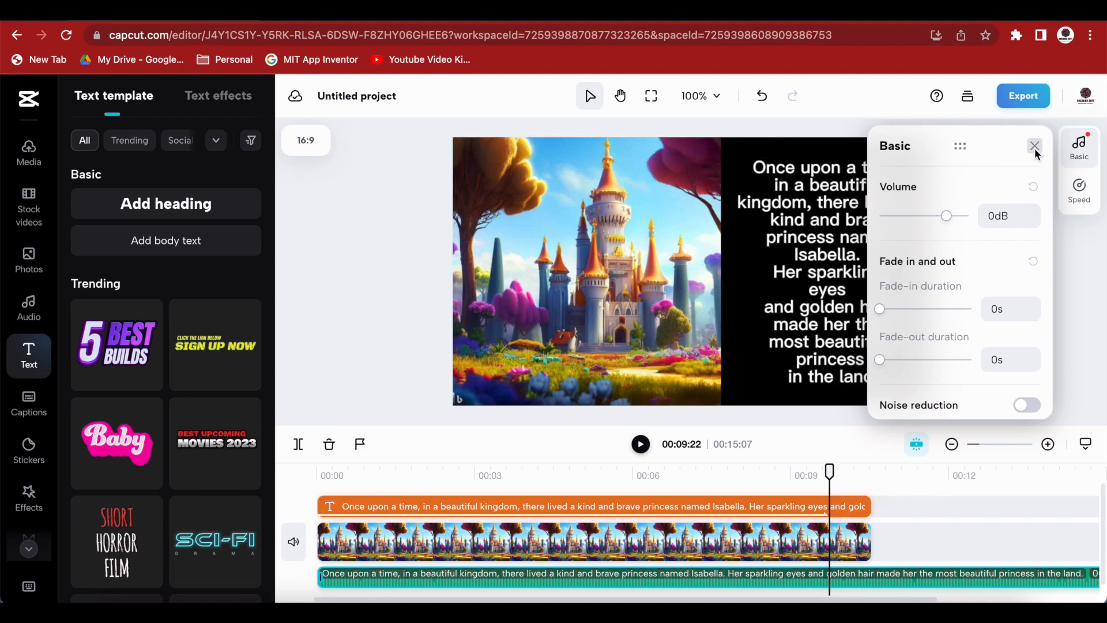
pyautogui.click(1035, 146)
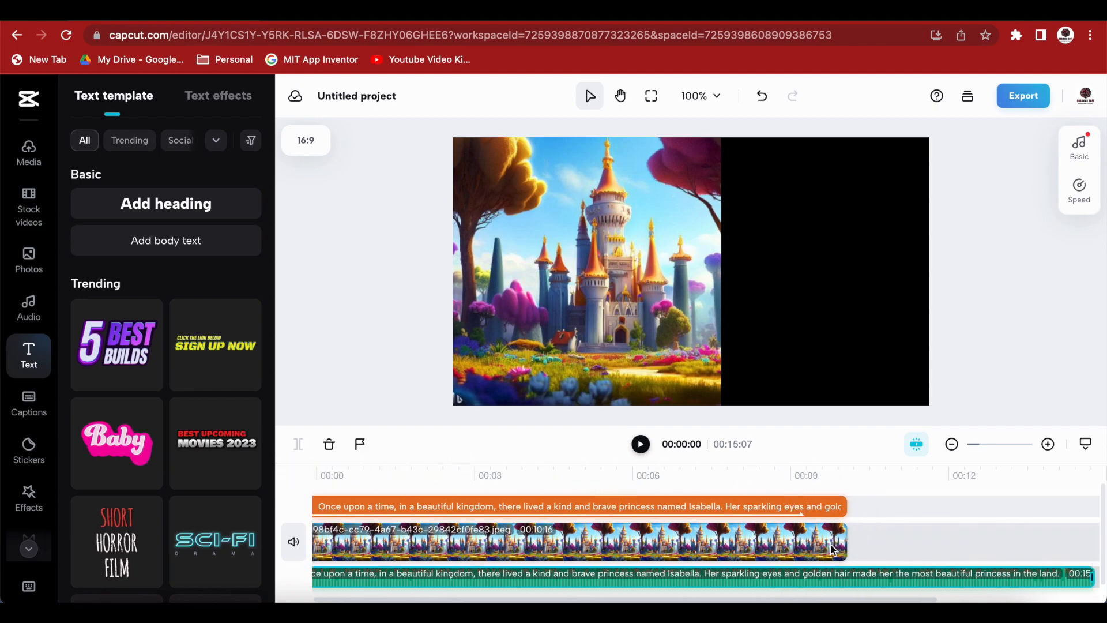
# - Lengthen the castle image clip to match the narration and play back page one
pyautogui.click(573, 545)
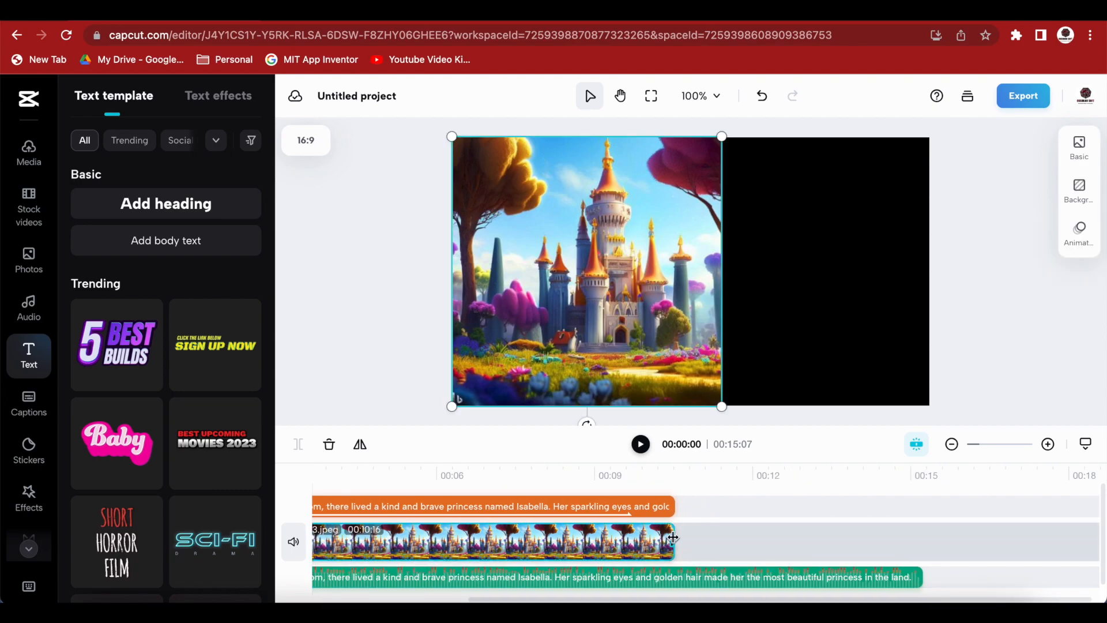
pyautogui.moveTo(671, 544); pyautogui.dragTo(925, 544)
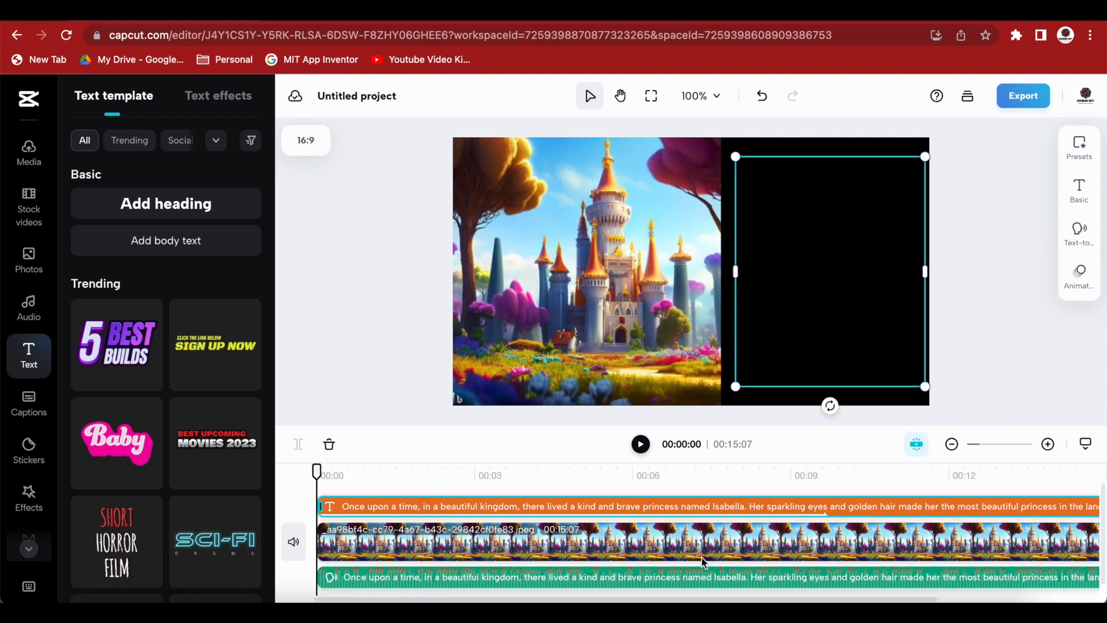
pyautogui.click(640, 444)
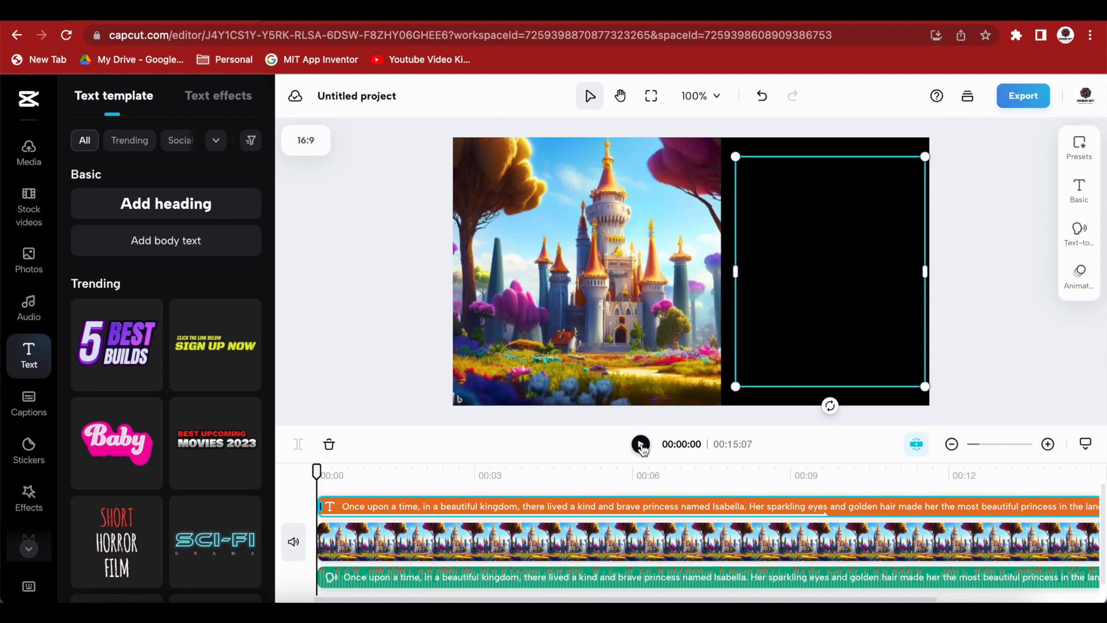
pyautogui.click(640, 444)
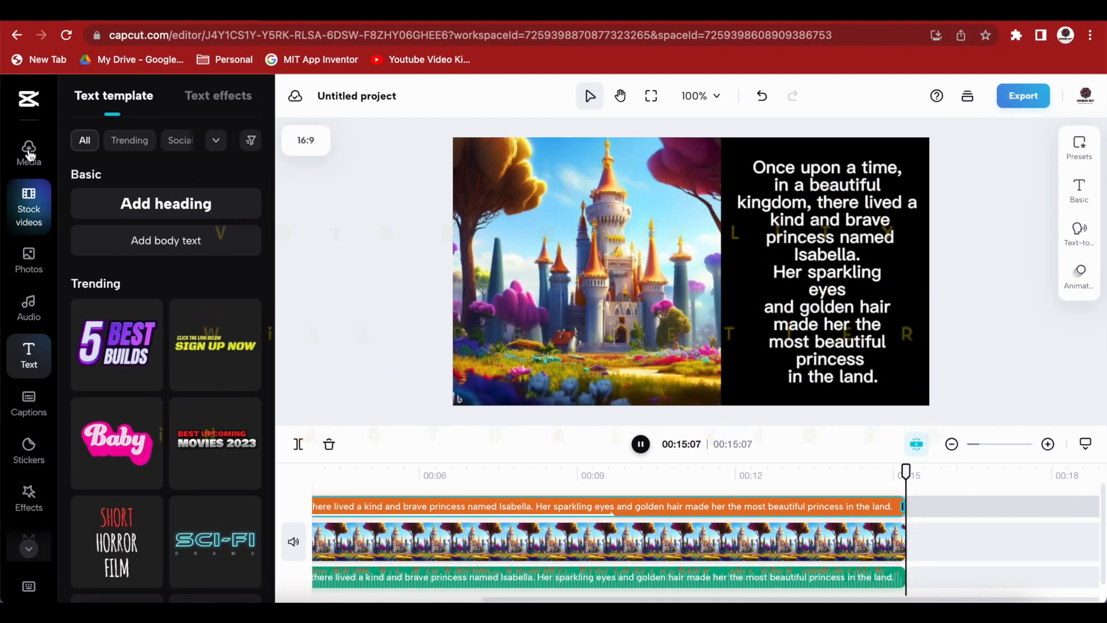
pyautogui.click(29, 150)
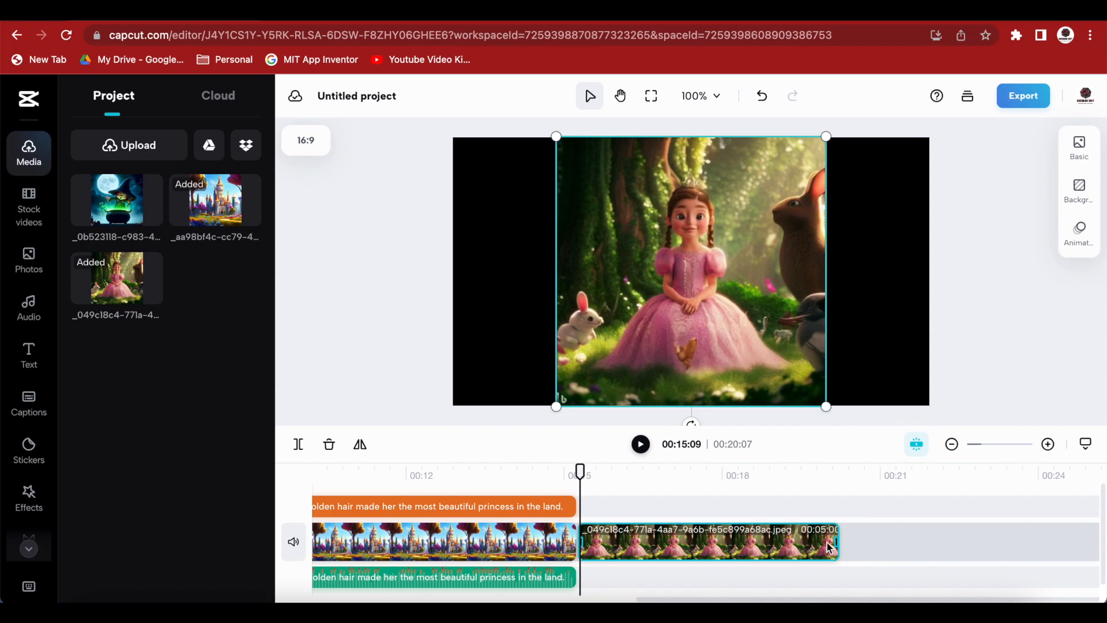
# - Add the princess image and copy the page-two story text from ChatGPT
pyautogui.click(444, 506)
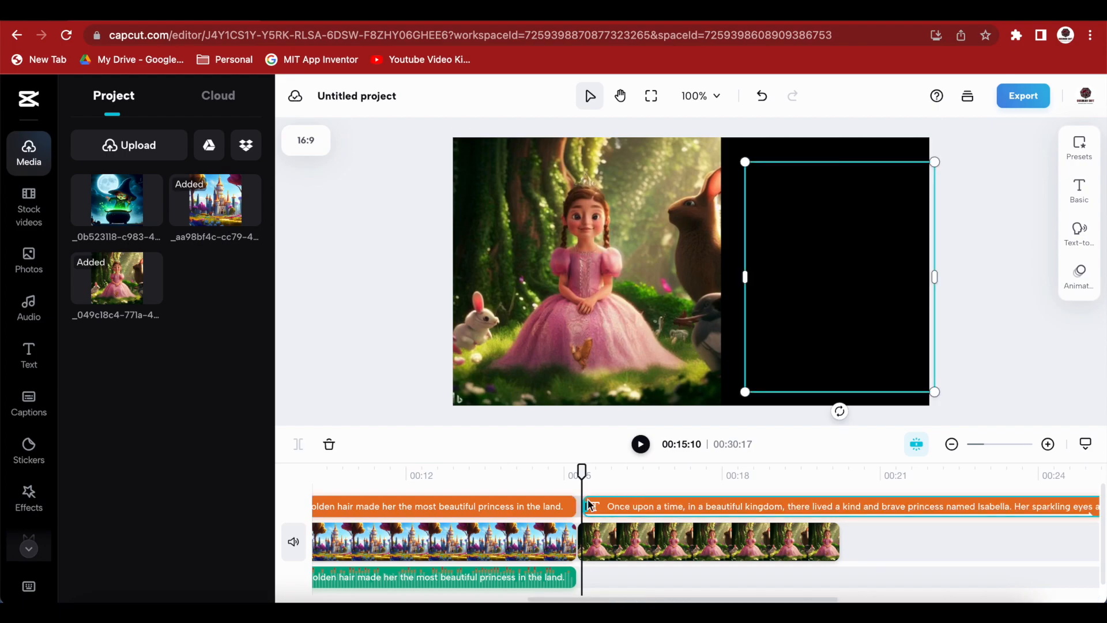
pyautogui.click(726, 551)
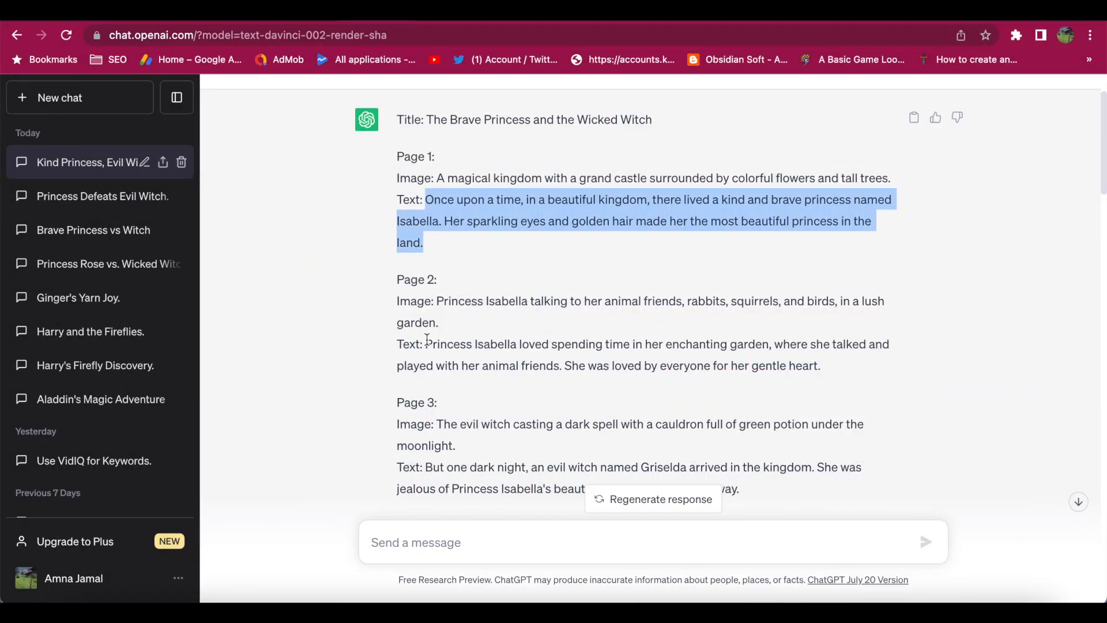
pyautogui.moveTo(425, 344); pyautogui.dragTo(820, 365)
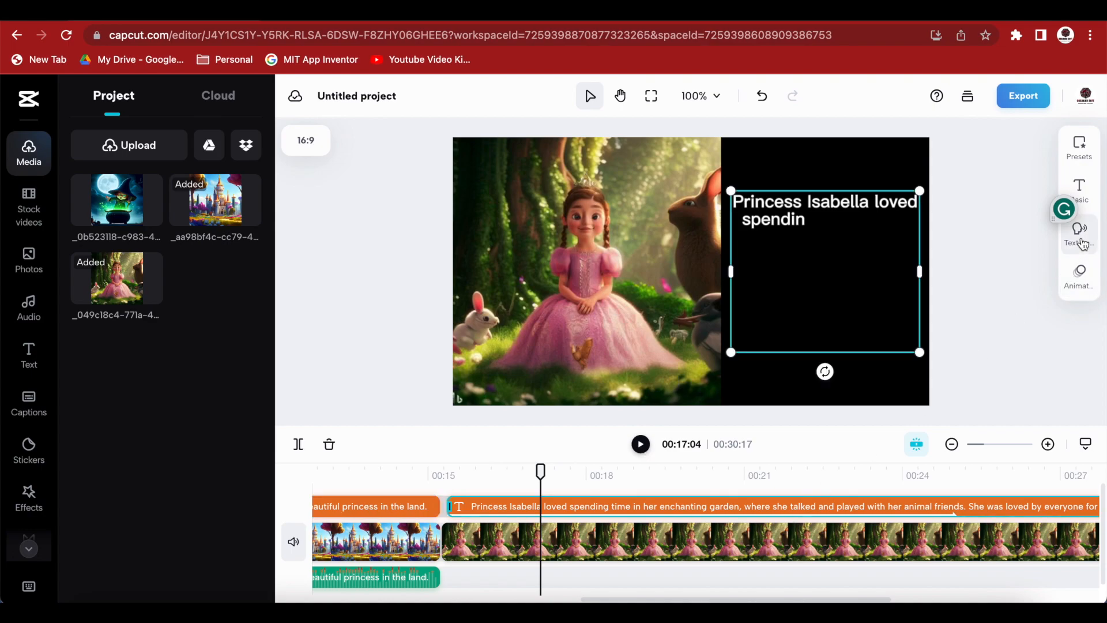
# - Narrate the page-two text with the Adorable Girl text-to-speech voice
pyautogui.click(1079, 233)
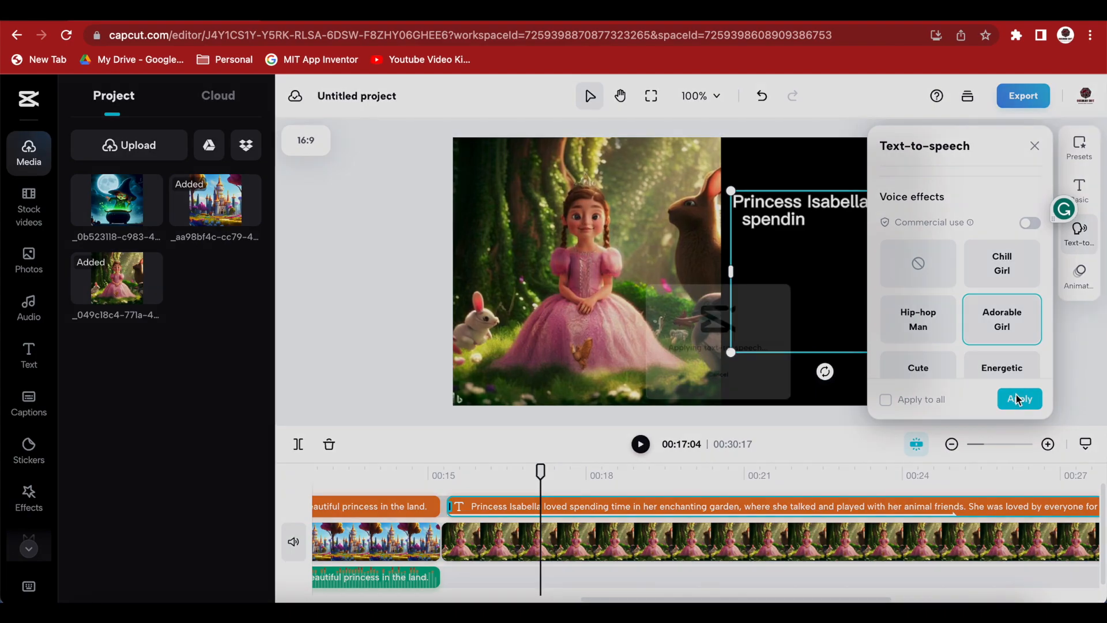
pyautogui.click(1019, 399)
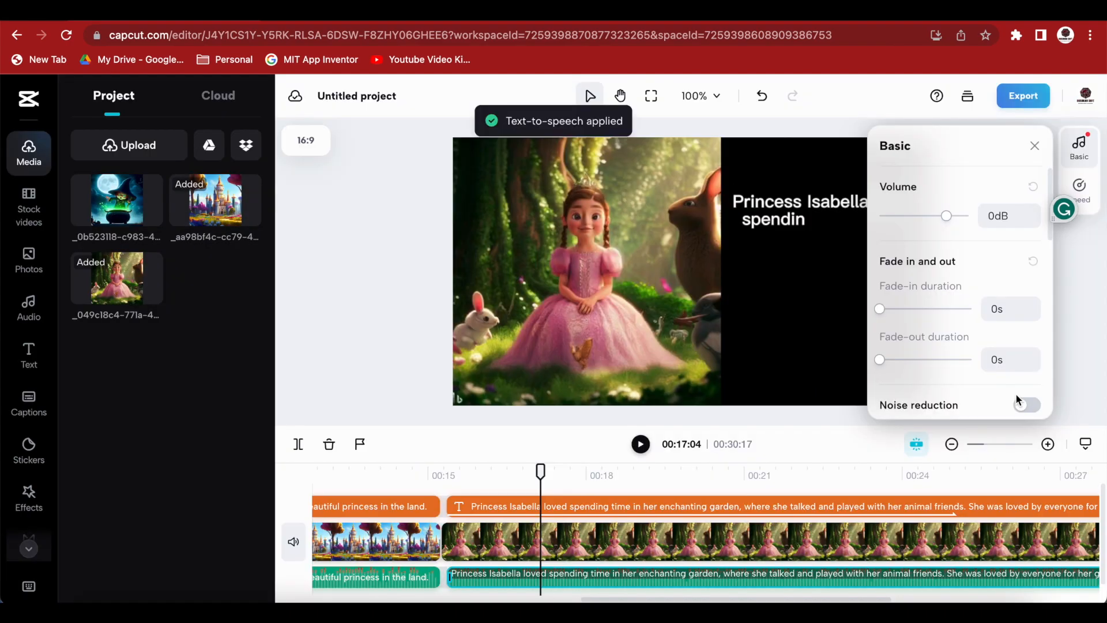
pyautogui.hscroll(3)
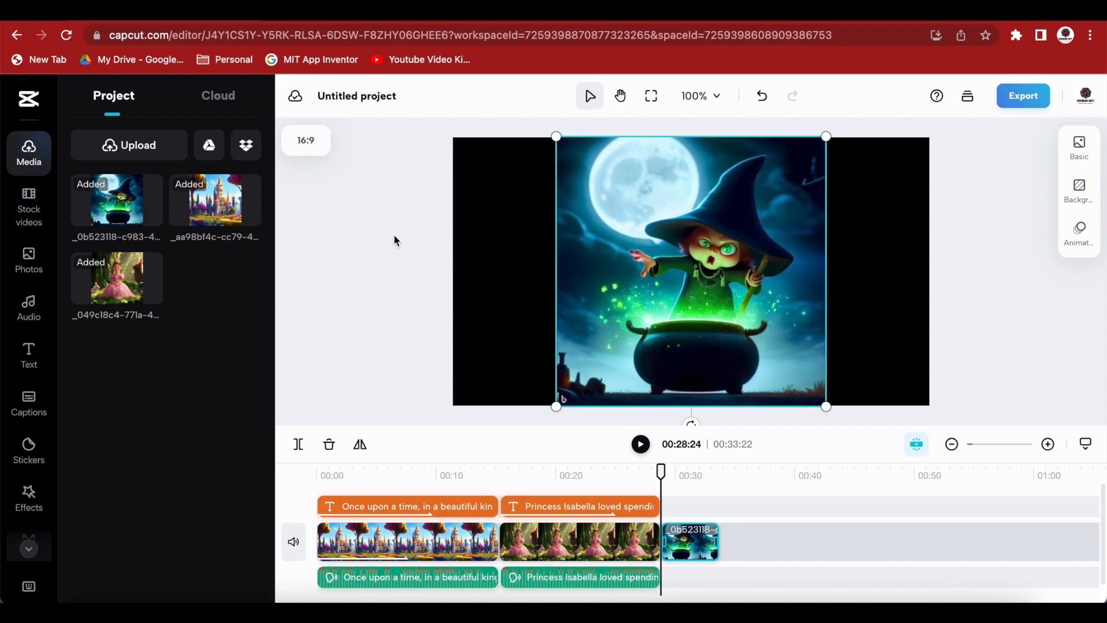
# - Shift the witch picture left and apply a Zoom In entrance lasting 1.6 seconds
pyautogui.moveTo(691, 271); pyautogui.dragTo(601, 299)
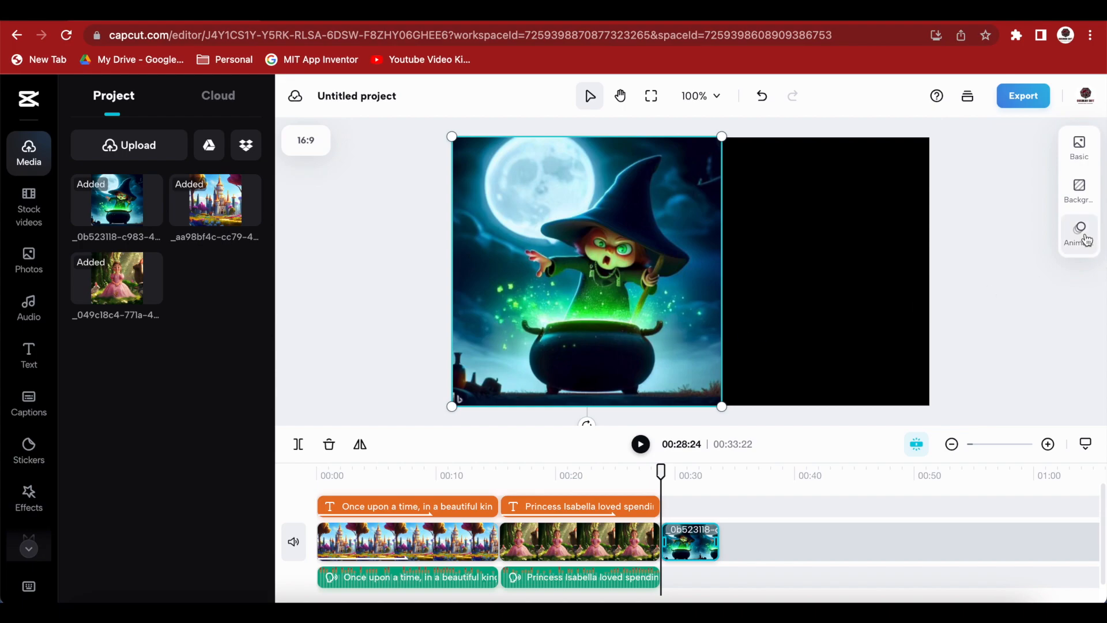
pyautogui.click(1079, 227)
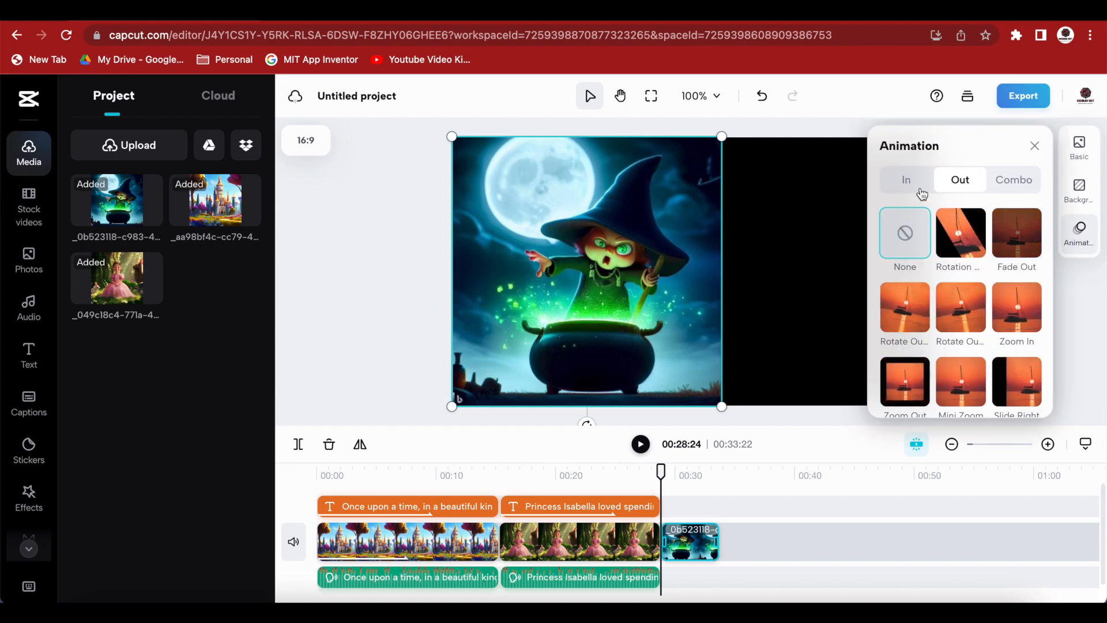
pyautogui.click(906, 179)
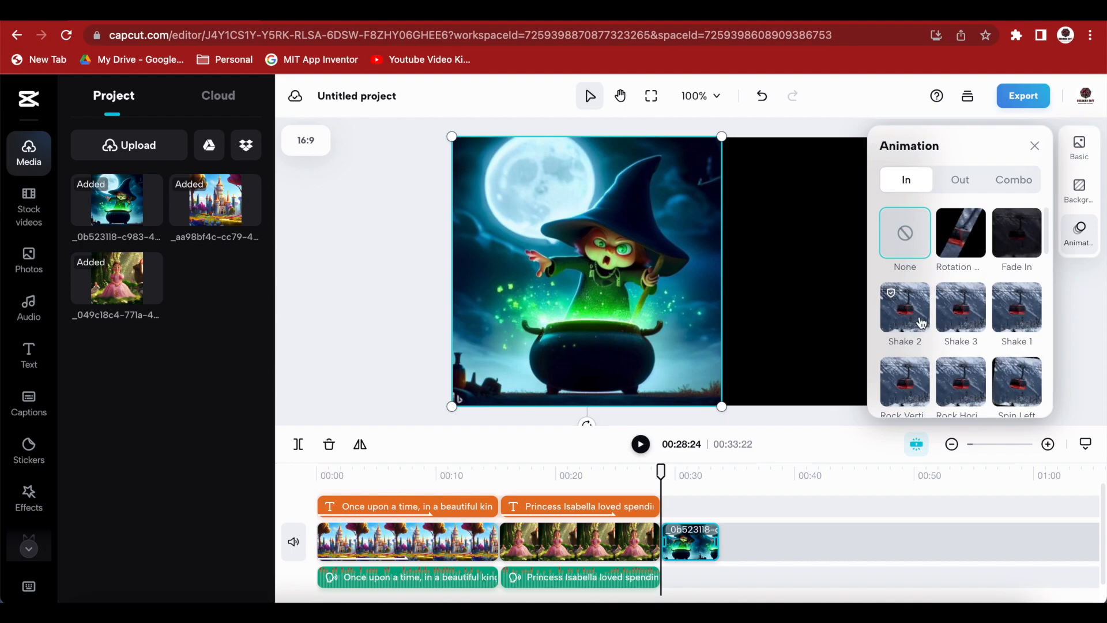
pyautogui.scroll(-3)
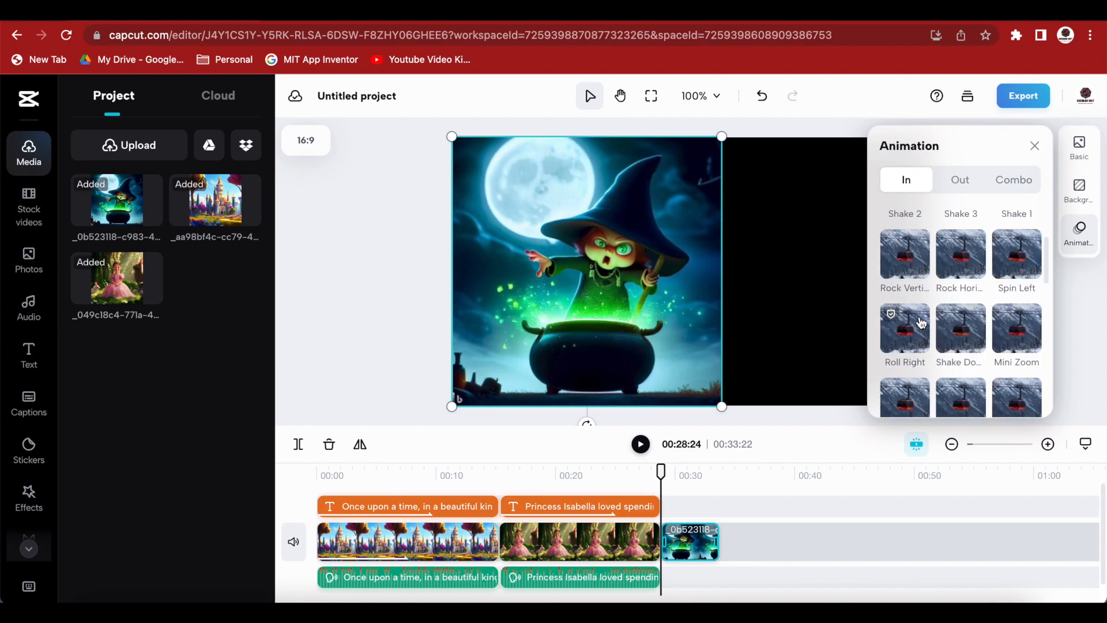
pyautogui.moveTo(974, 263)
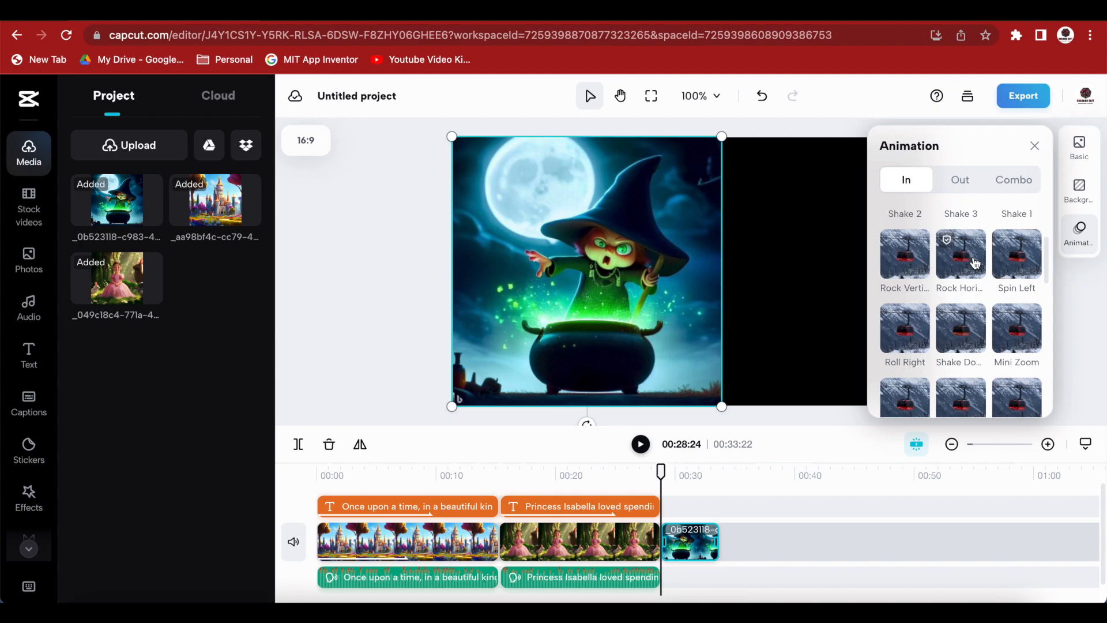
pyautogui.click(961, 254)
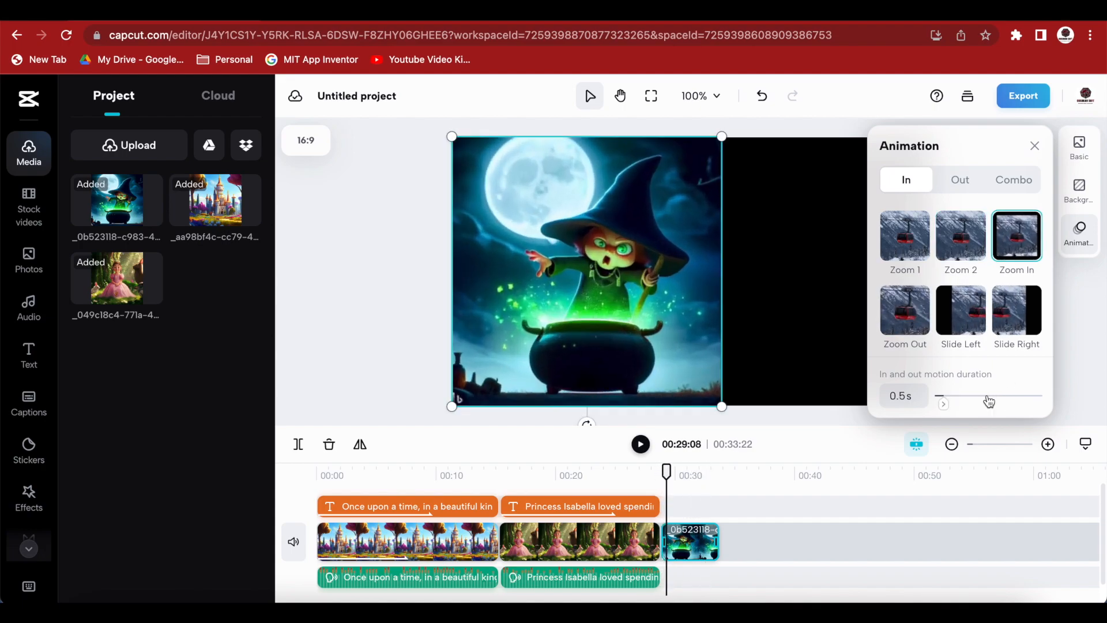
pyautogui.moveTo(960, 396); pyautogui.dragTo(939, 396)
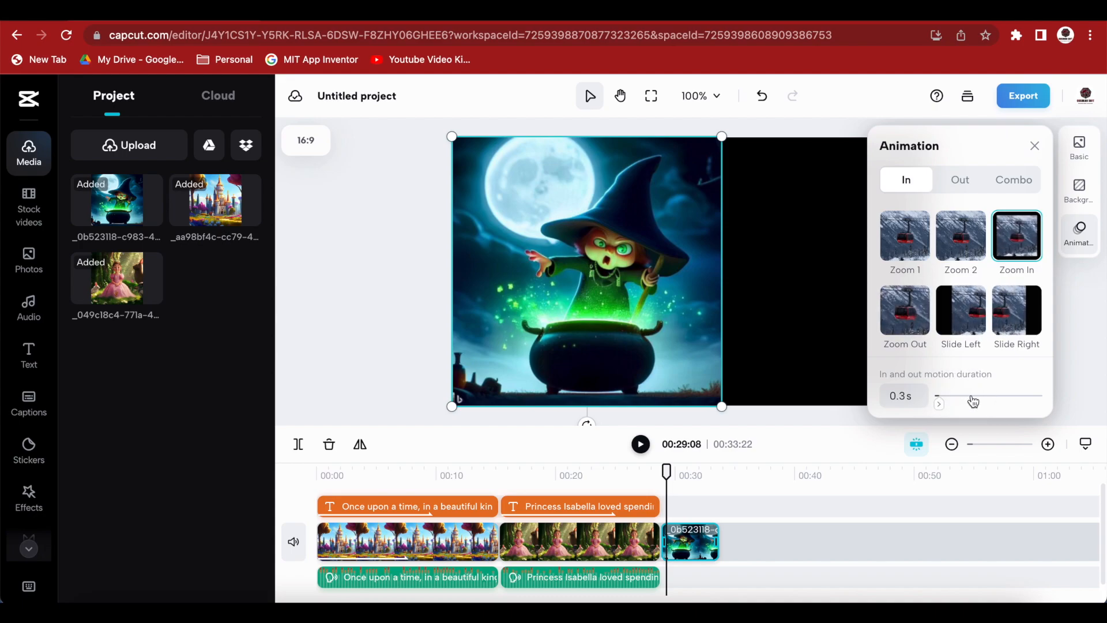
pyautogui.moveTo(940, 396); pyautogui.dragTo(989, 396)
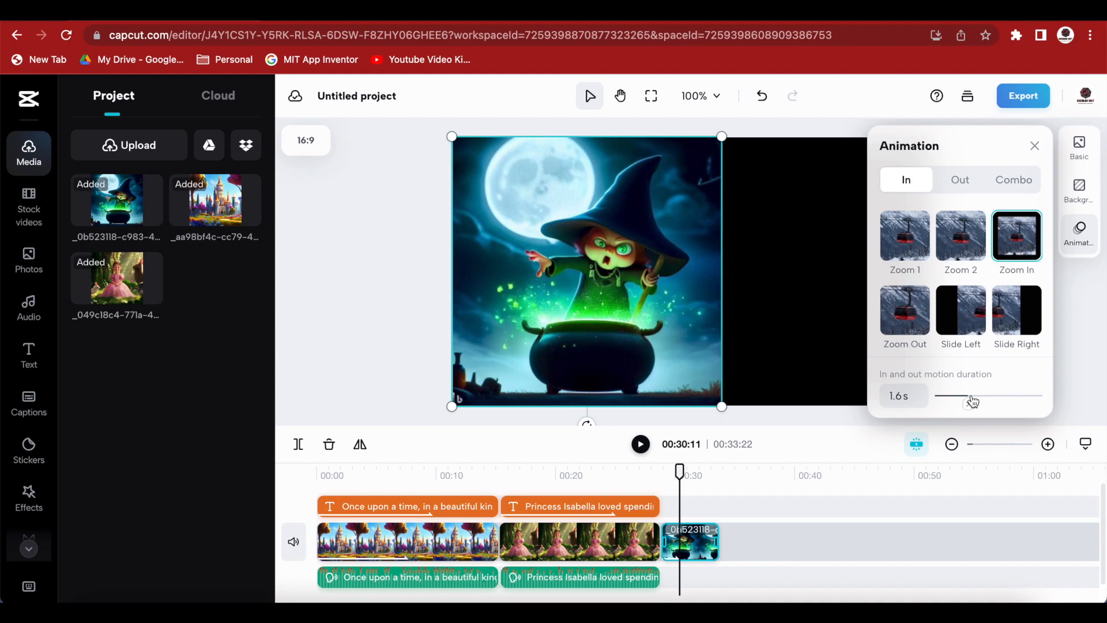
pyautogui.click(1034, 146)
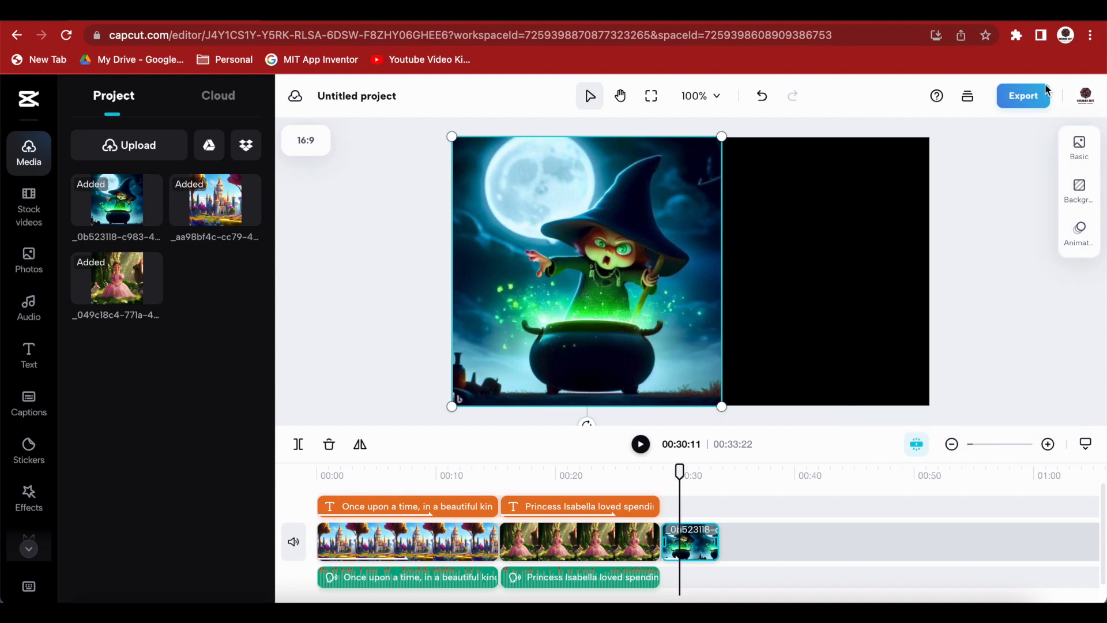
# - Export the 33-second storybook at 1080p and download the MP4
pyautogui.click(1023, 96)
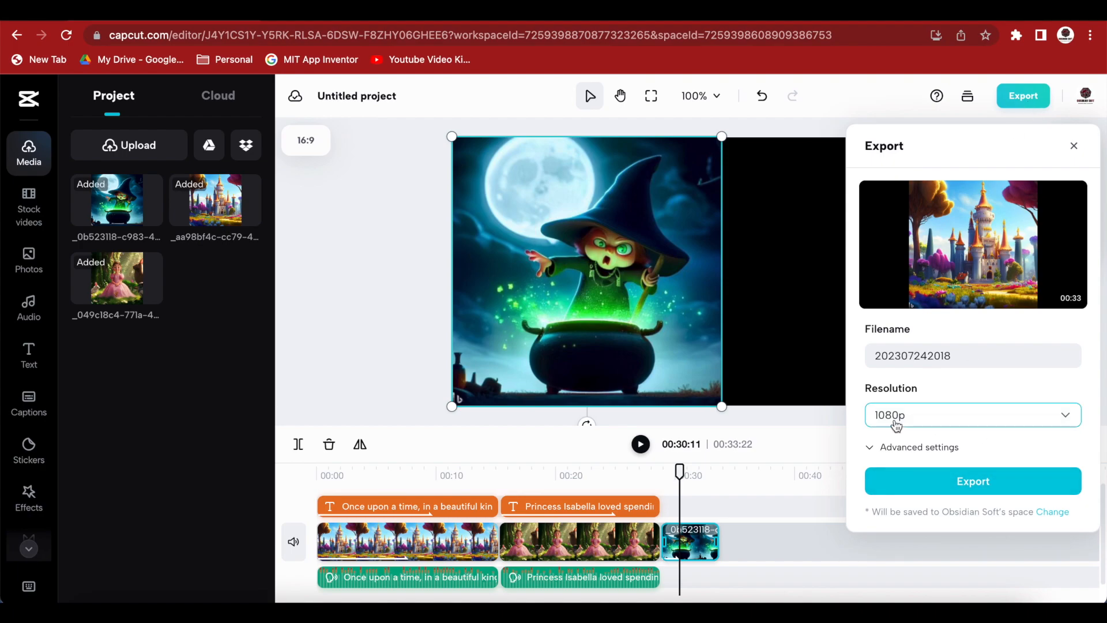
pyautogui.click(973, 415)
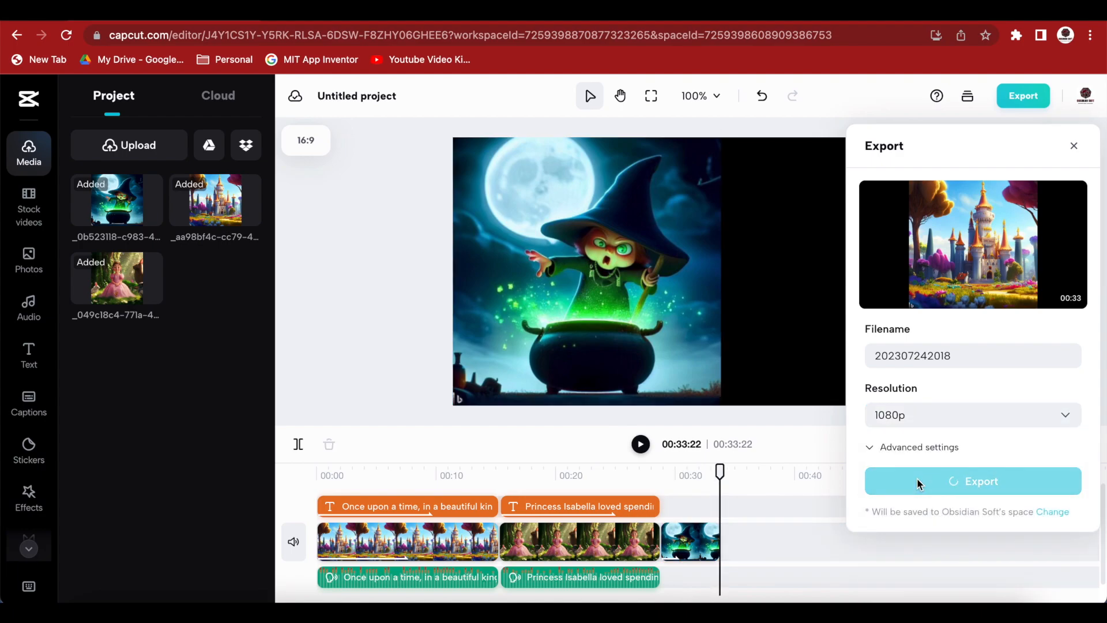
pyautogui.click(973, 481)
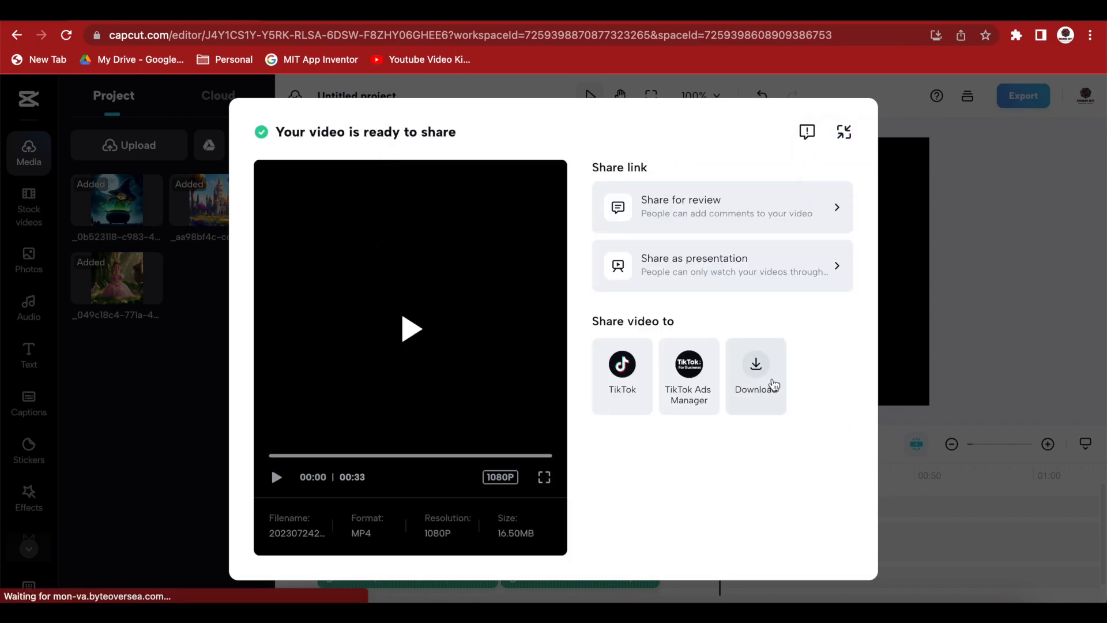
pyautogui.click(756, 364)
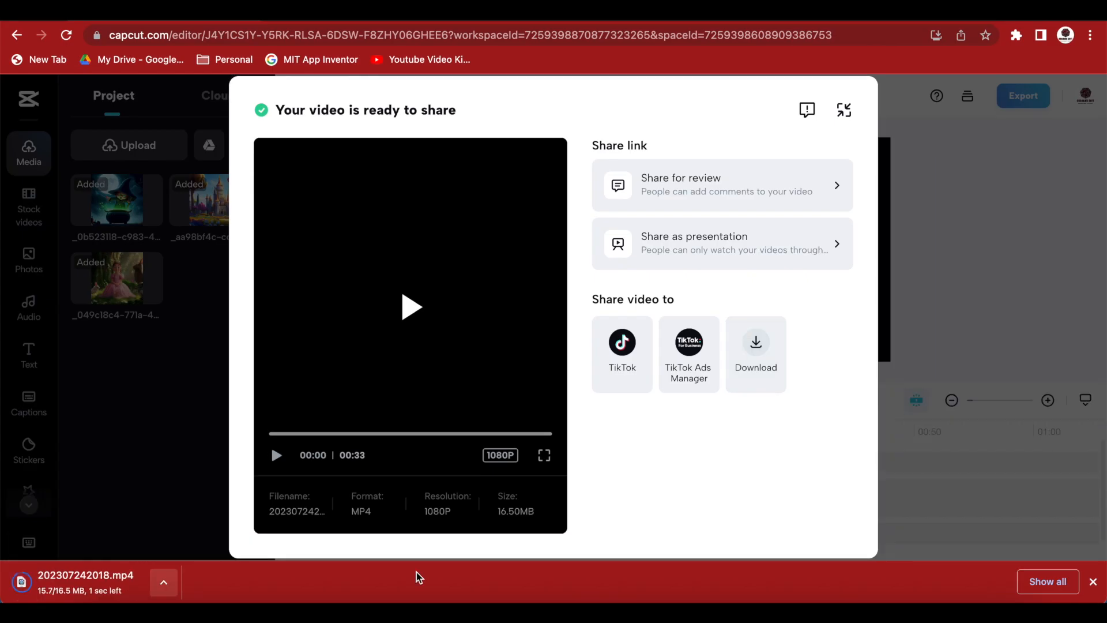